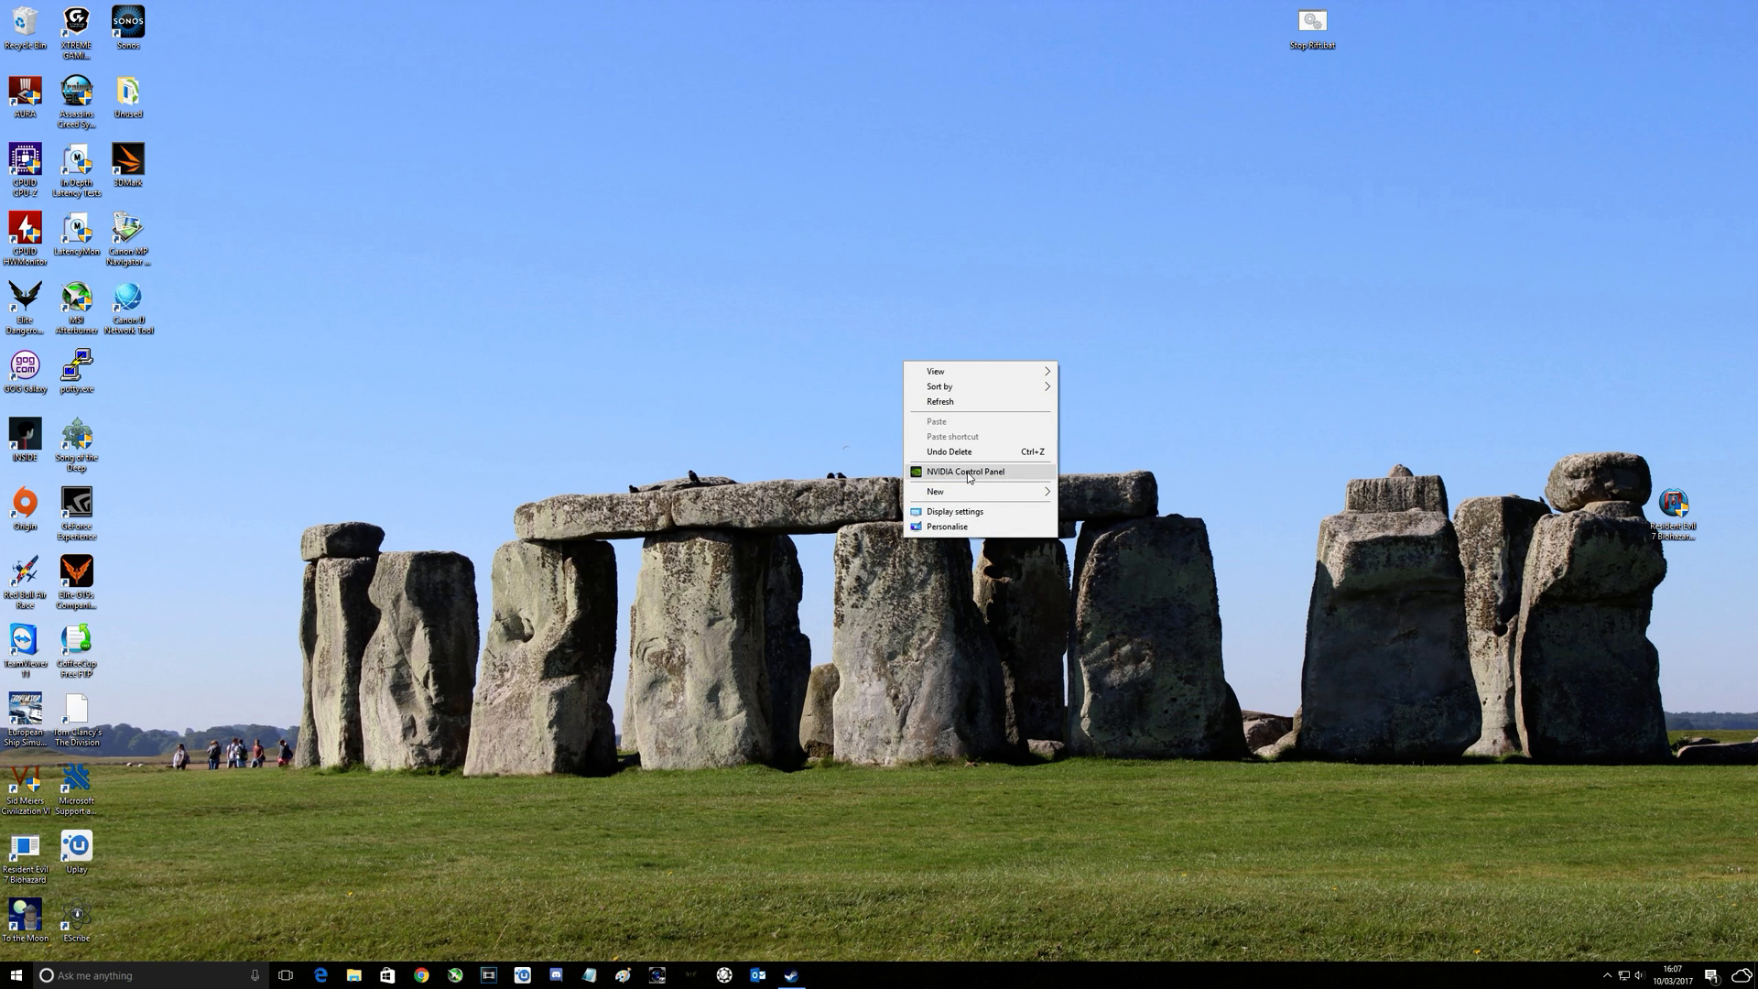
# Launch the NVIDIA Control Panel from the desktop context menu
pyautogui.click(966, 476)
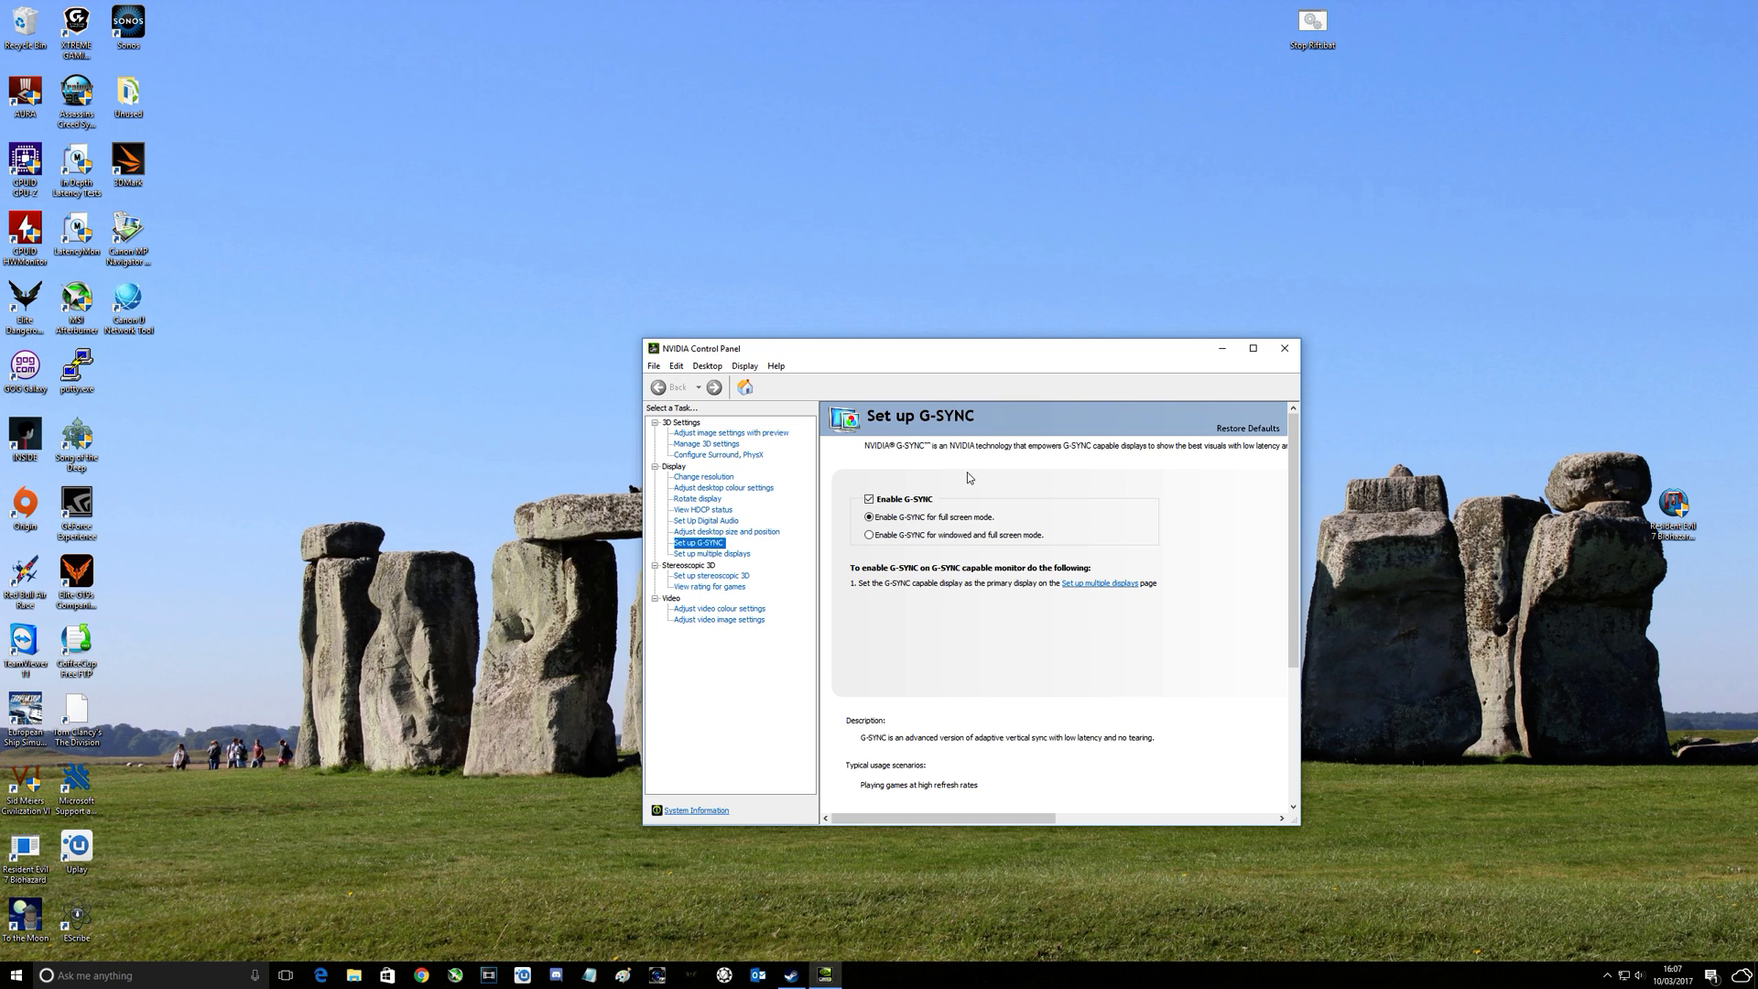
pyautogui.moveTo(735, 423)
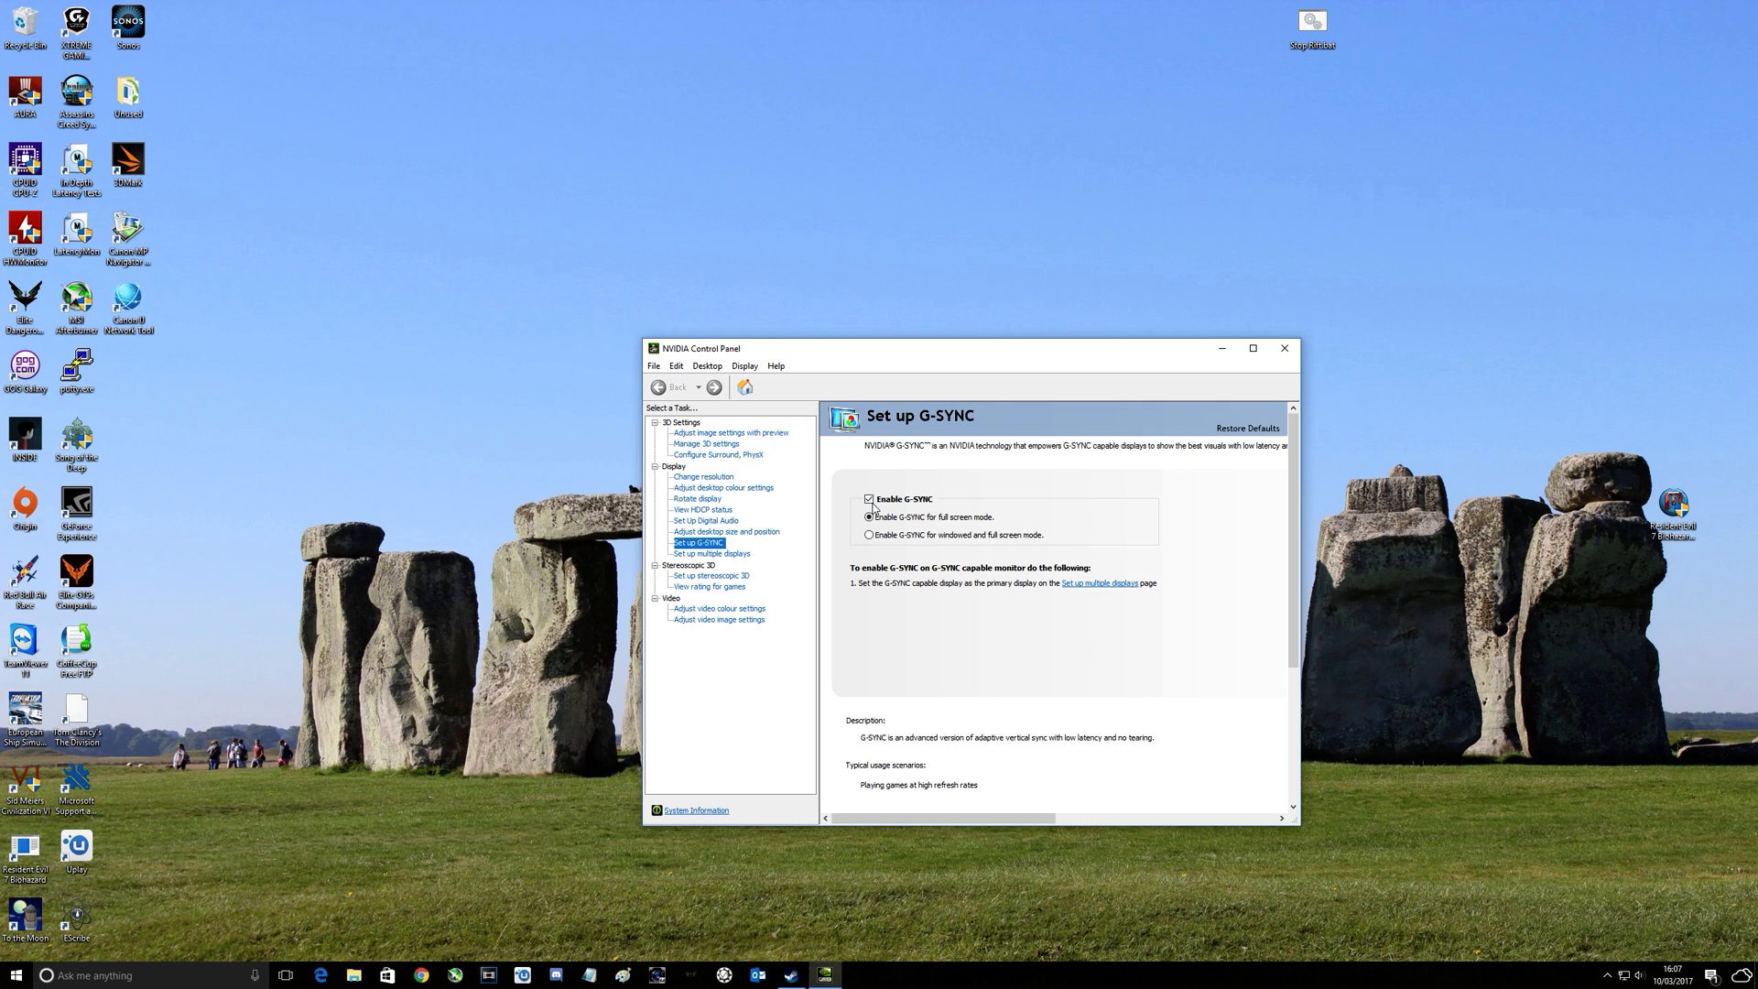
pyautogui.moveTo(945, 471)
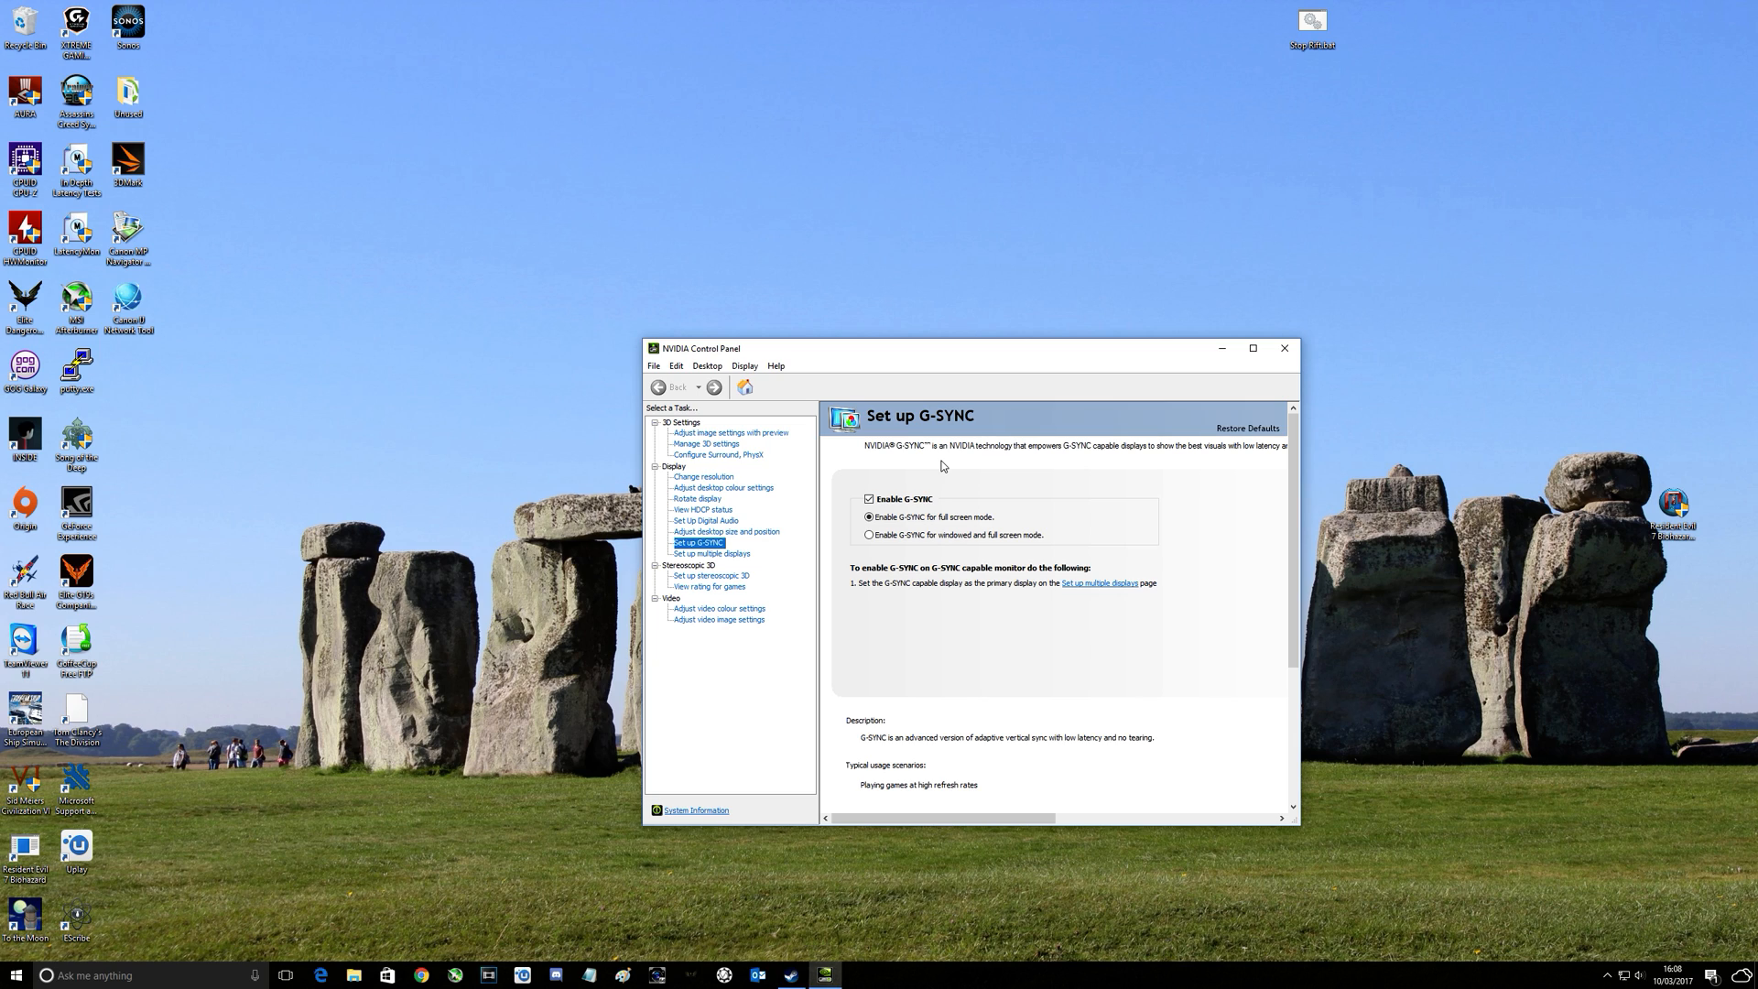
pyautogui.moveTo(890, 525)
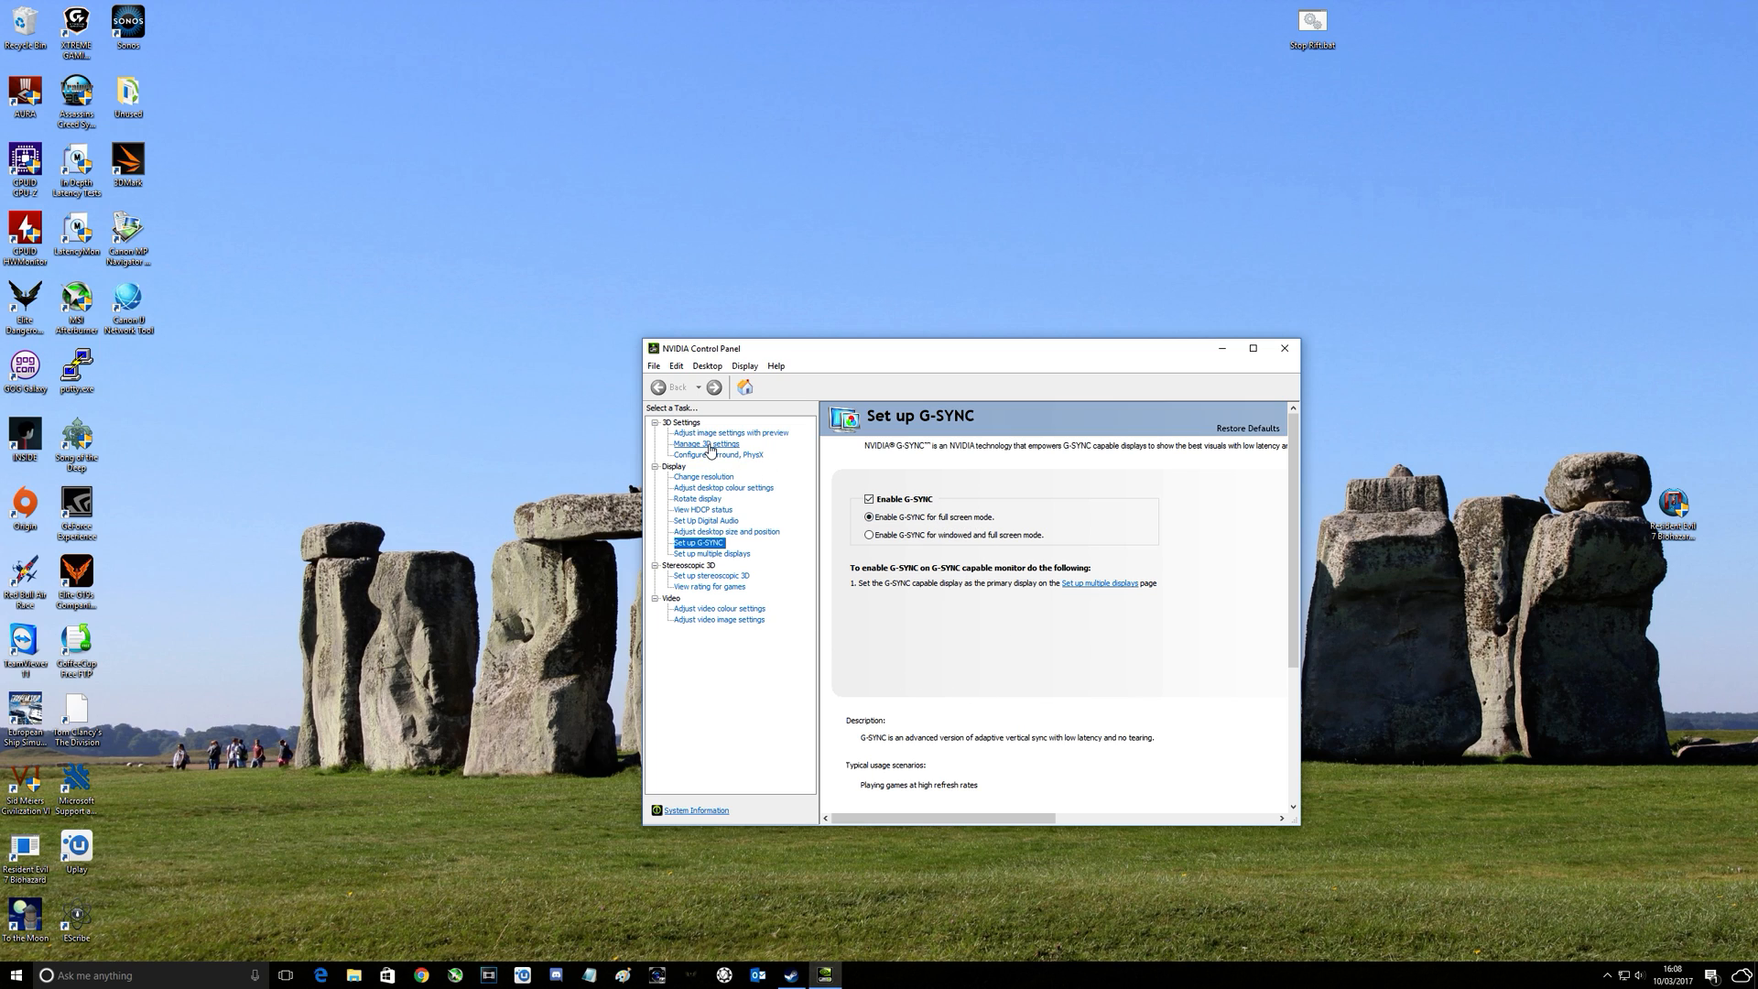
pyautogui.click(706, 443)
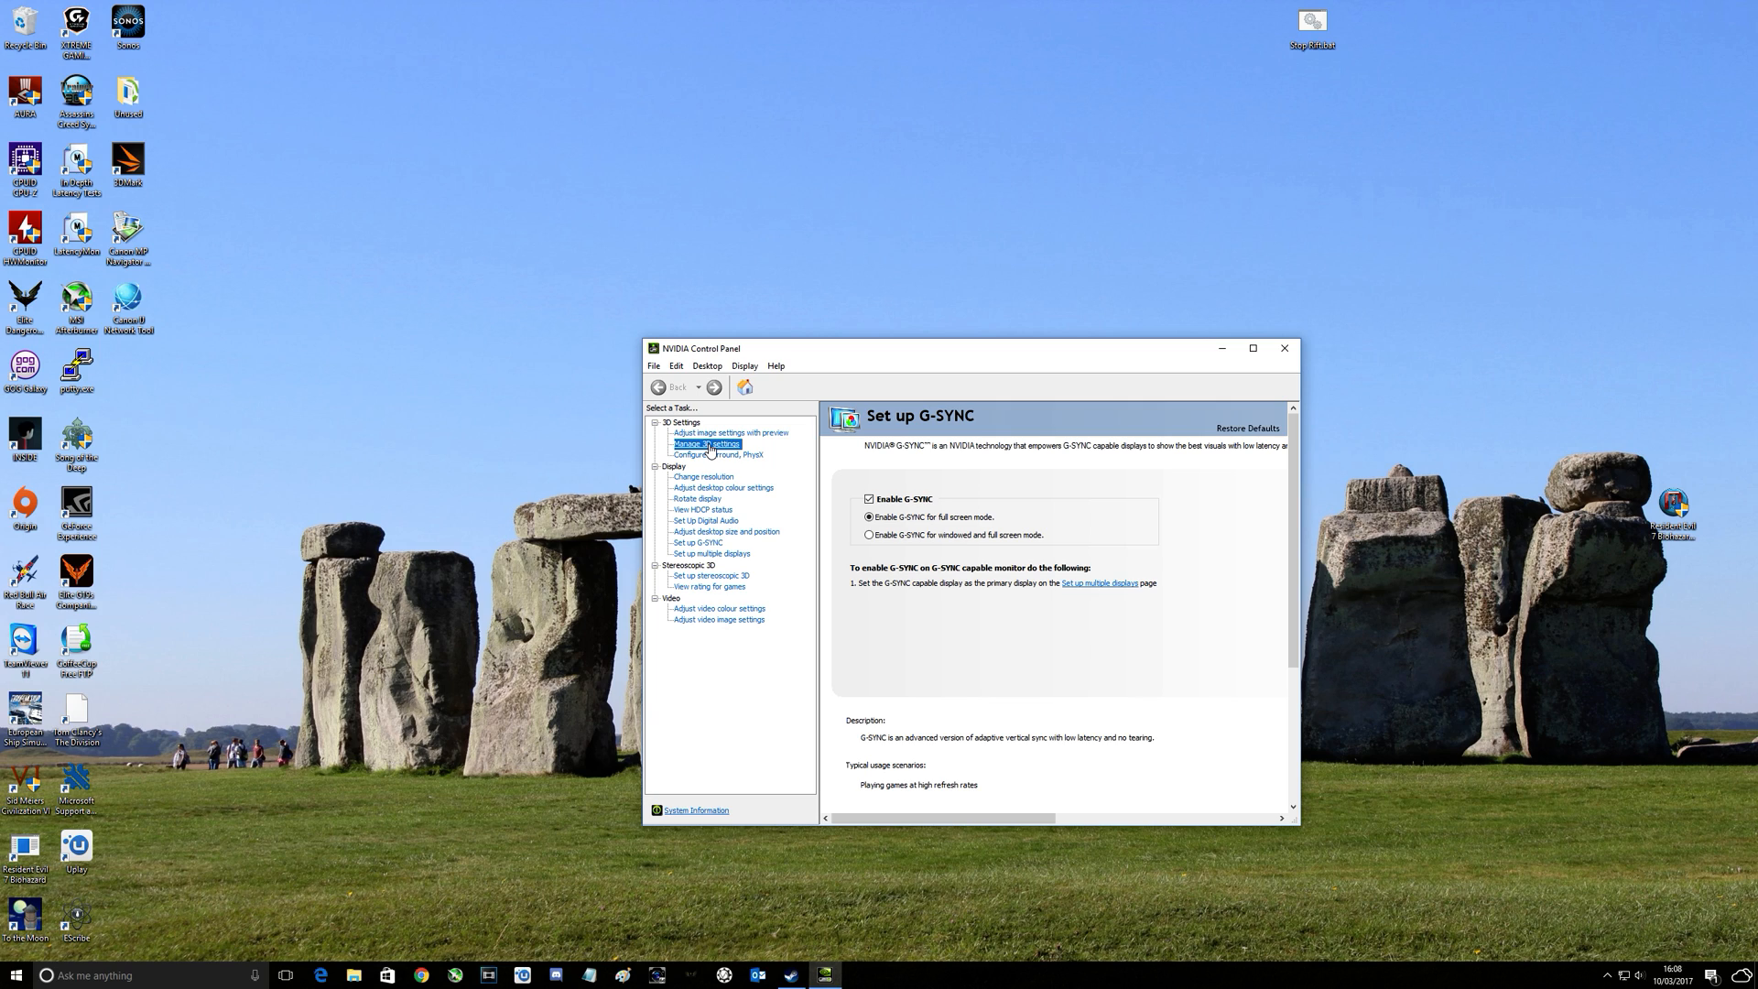
pyautogui.moveTo(923, 528)
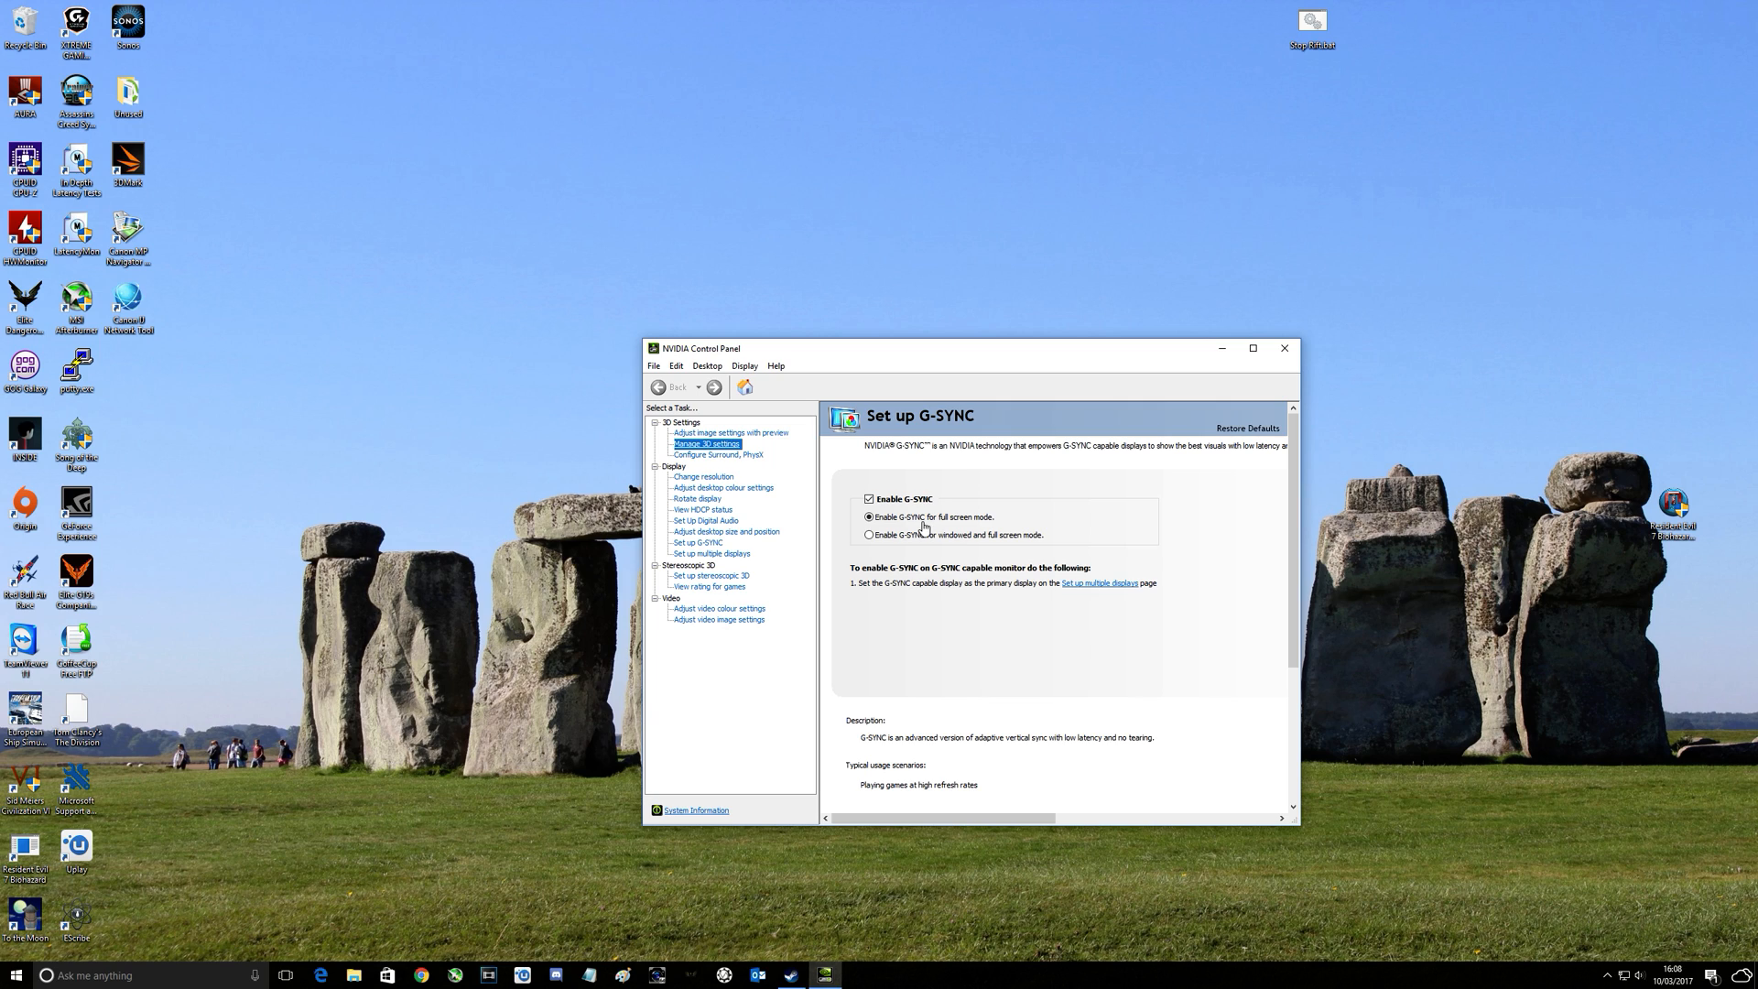
pyautogui.moveTo(1082, 637)
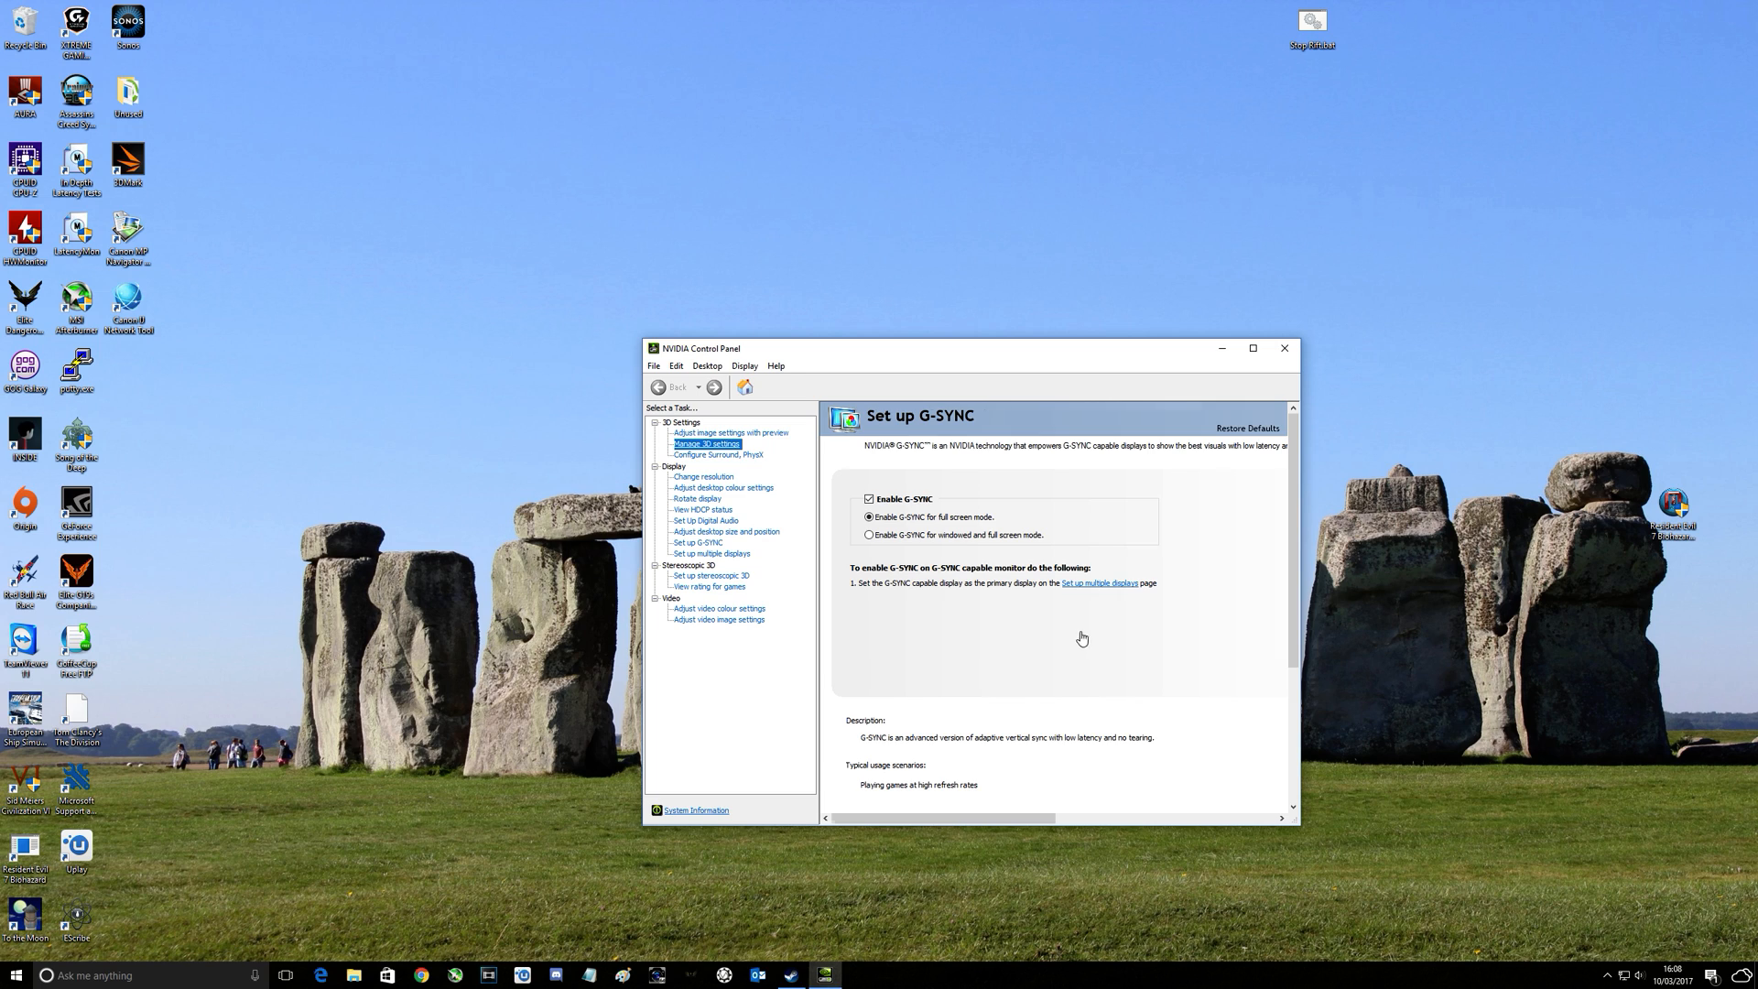
# Show Global Settings in Manage 3D settings and keep Monitor Technology on G-SYNC
pyautogui.click(707, 443)
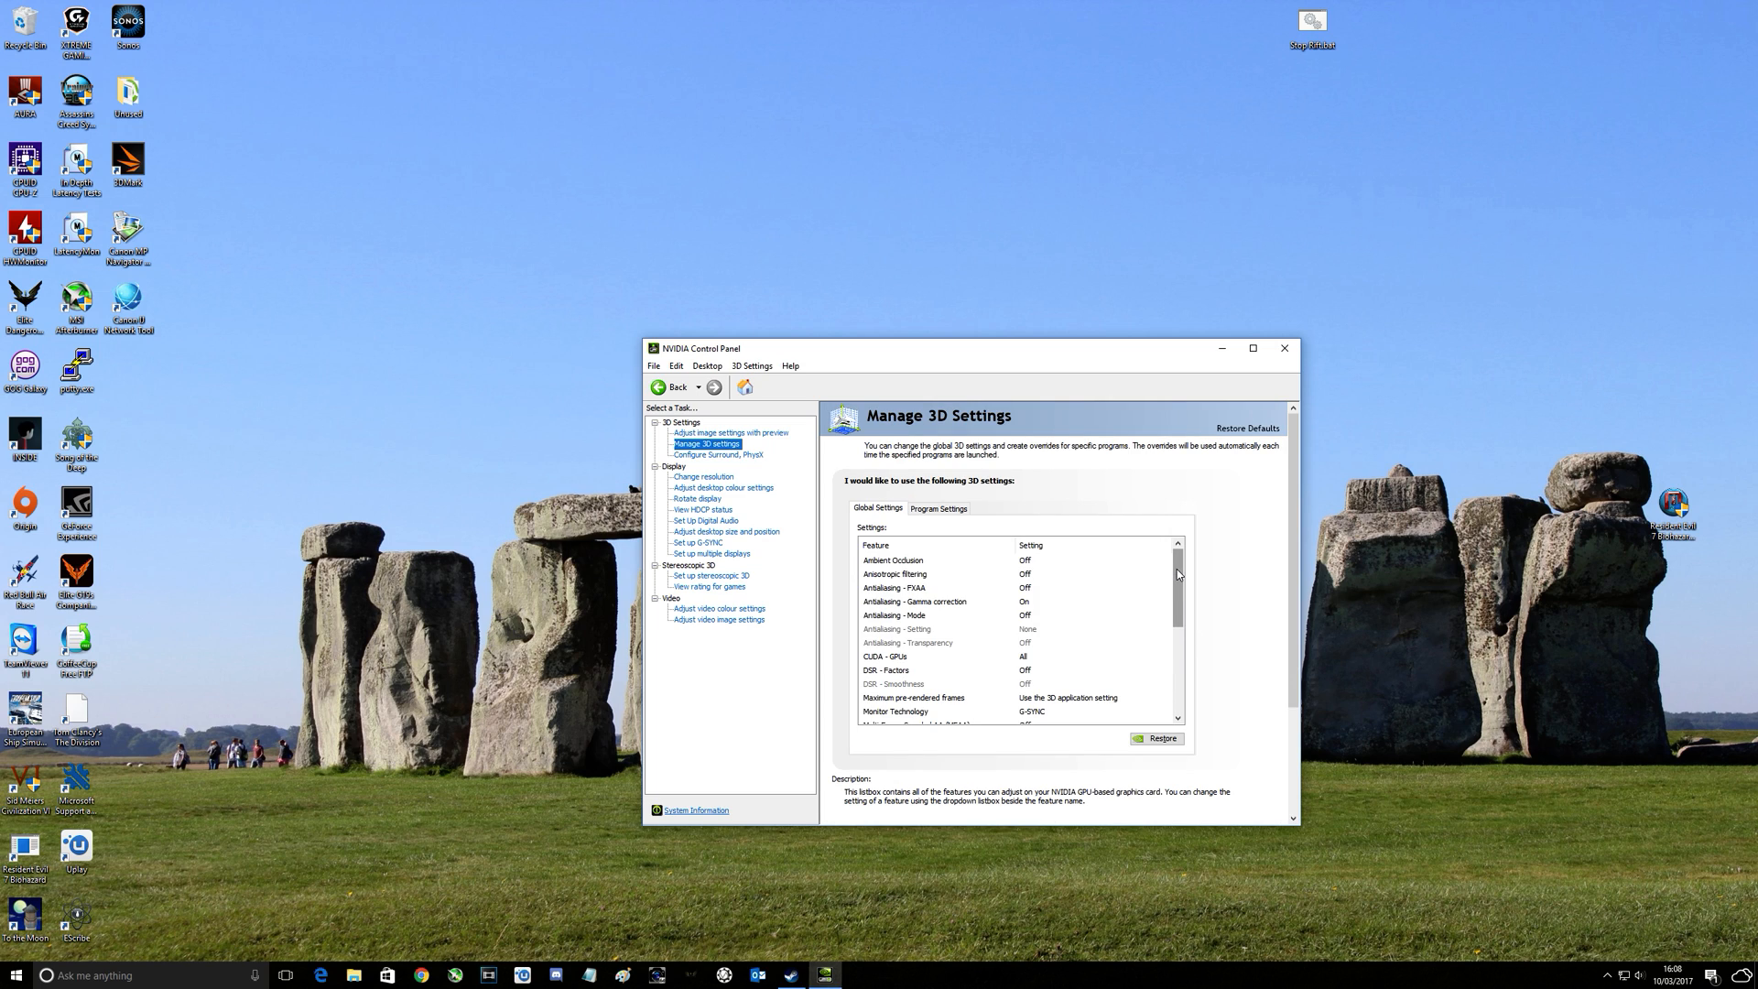
pyautogui.scroll(-3)
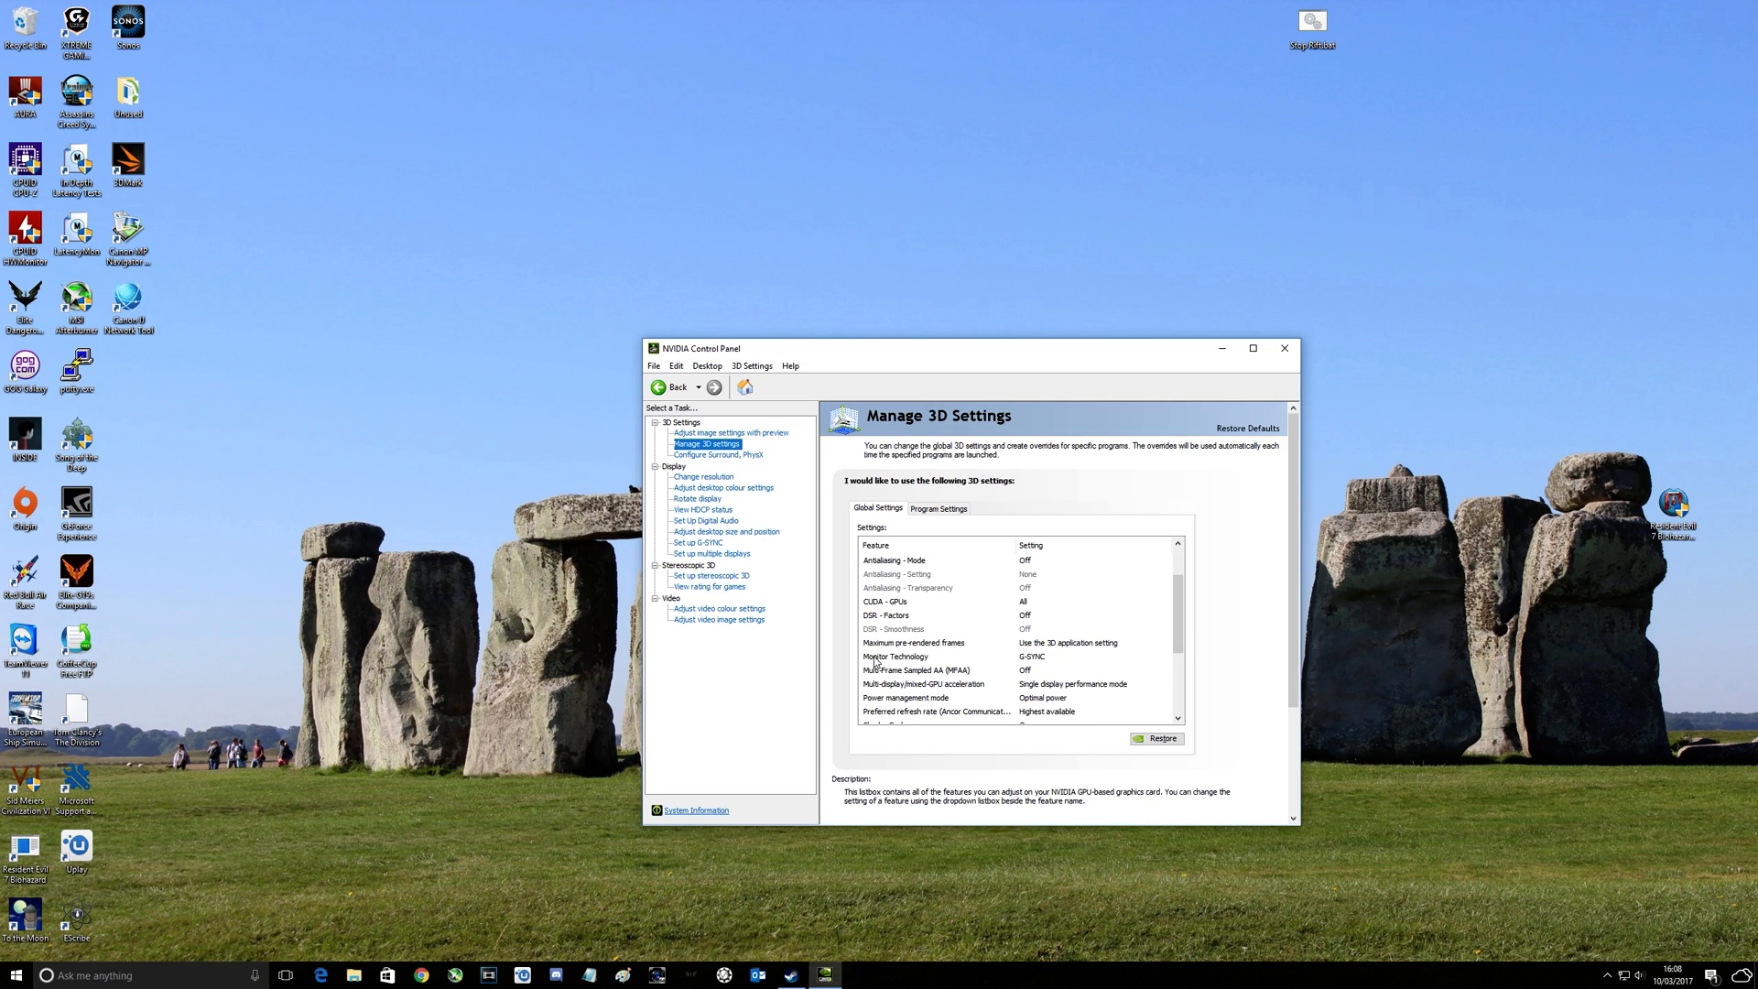
pyautogui.moveTo(1032, 659)
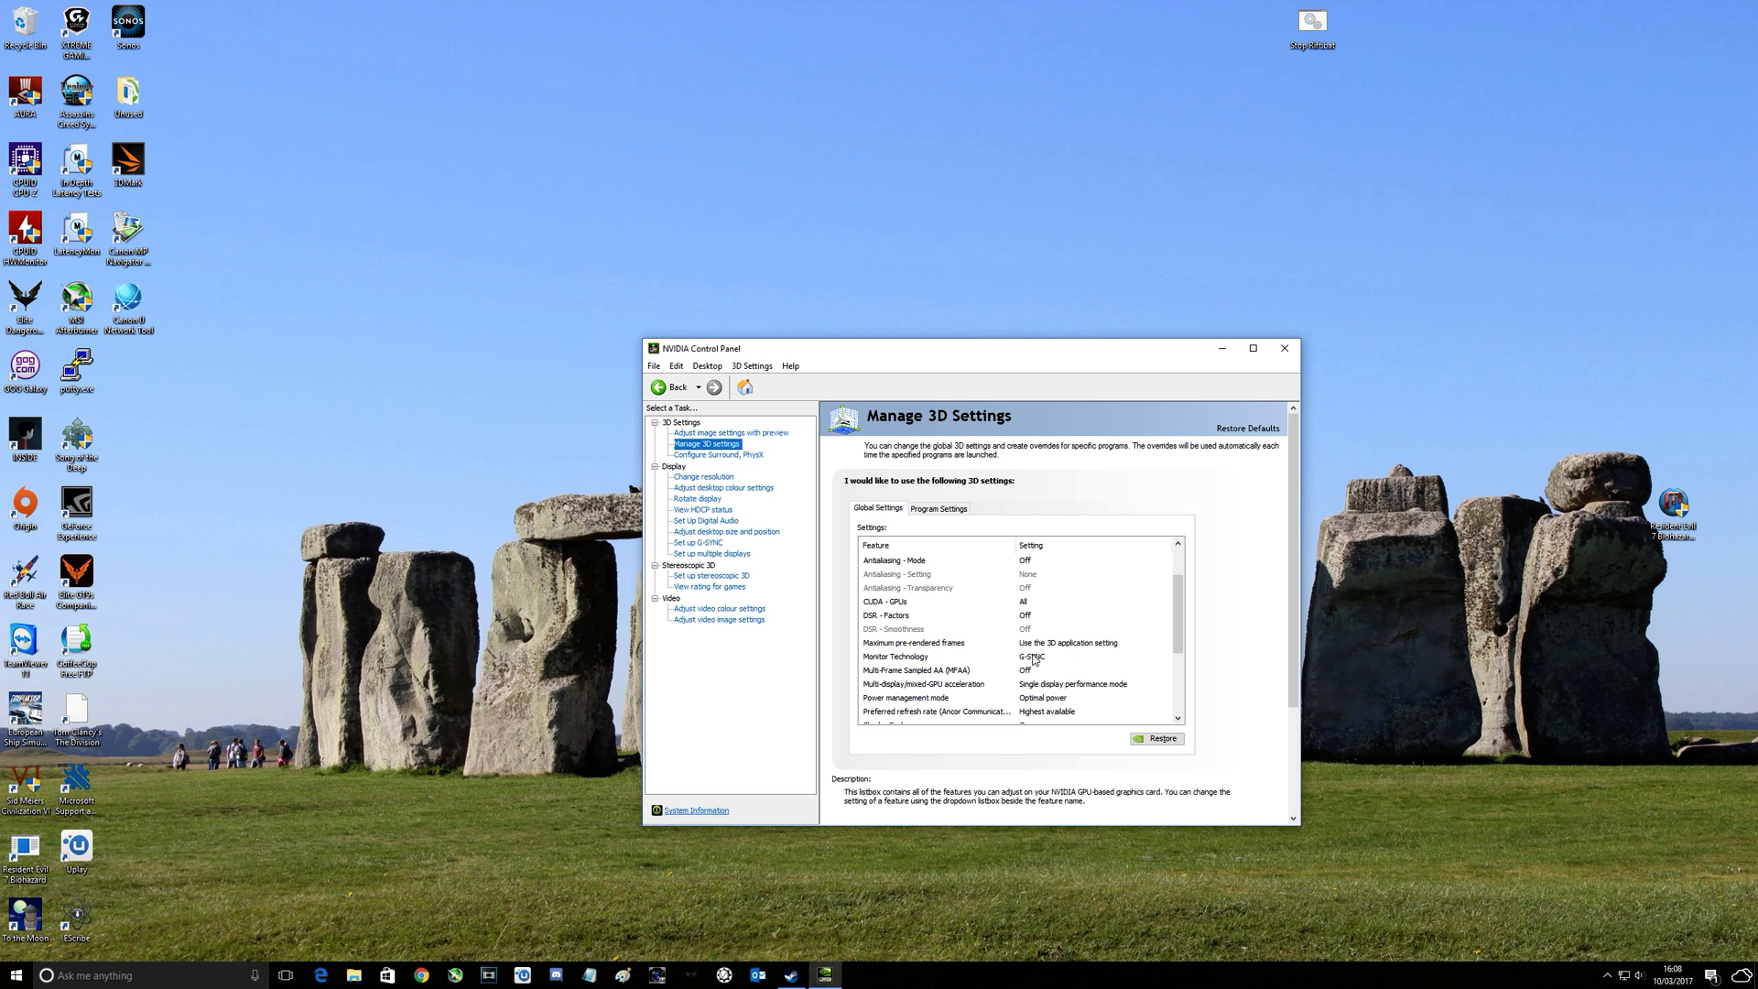
pyautogui.scroll(-3)
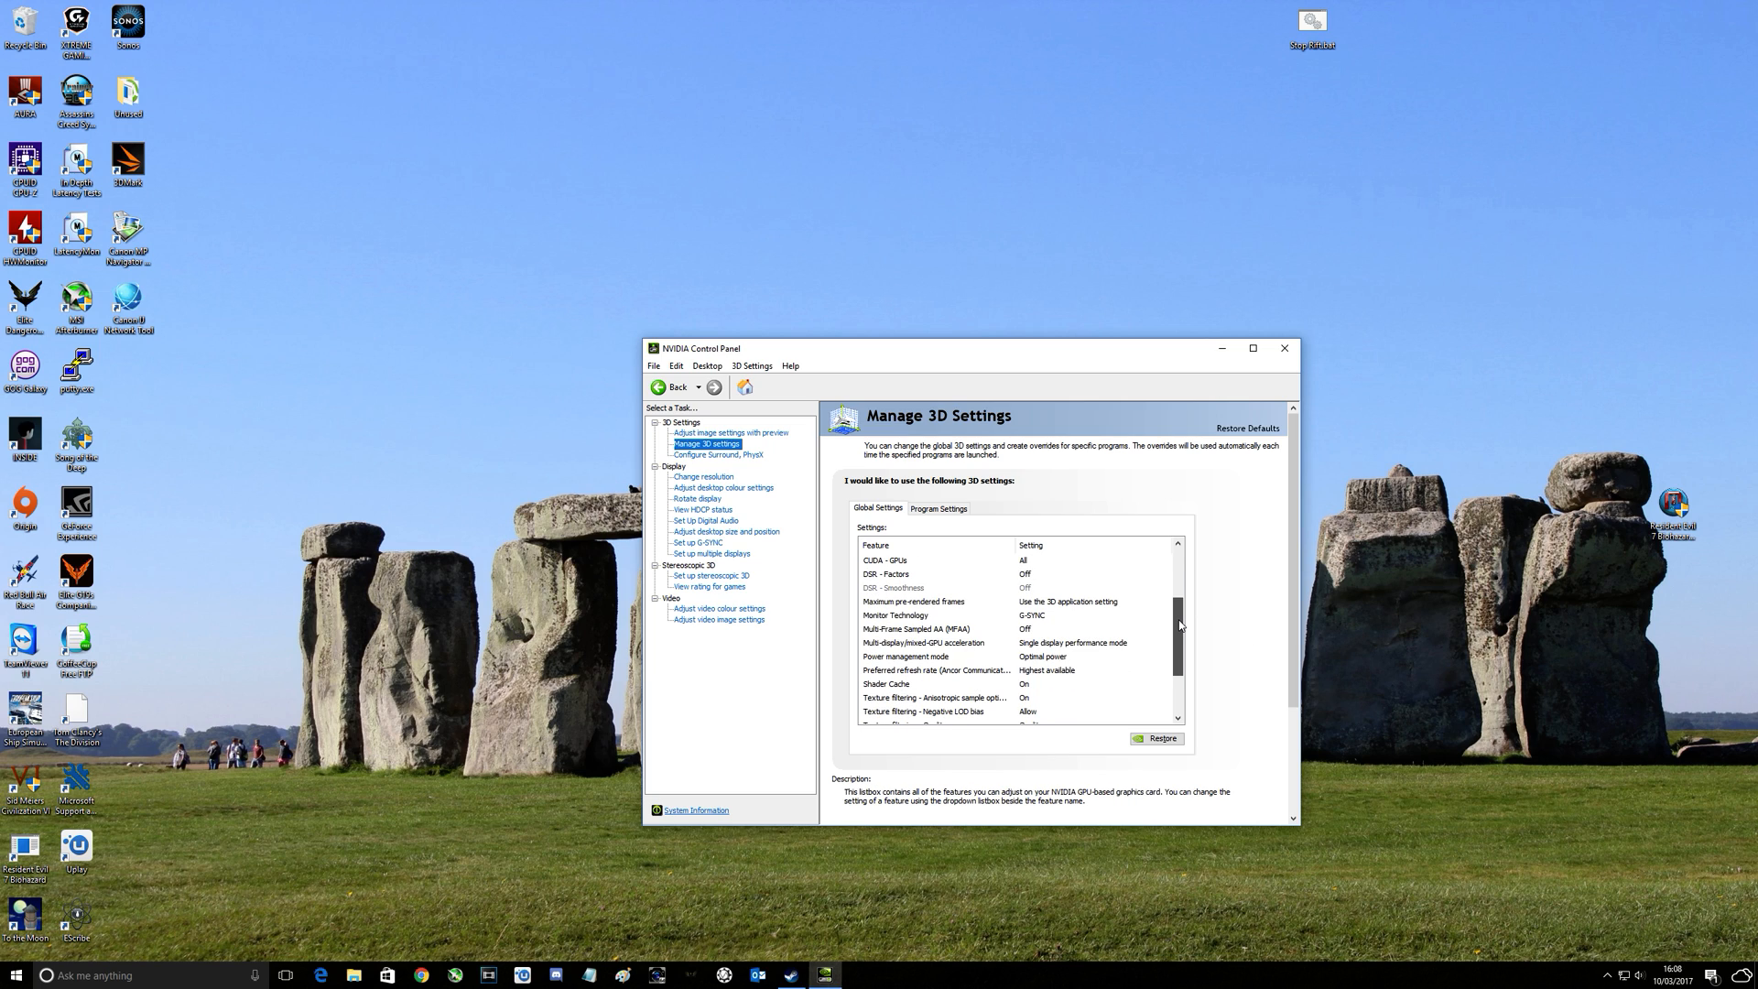
pyautogui.click(1167, 616)
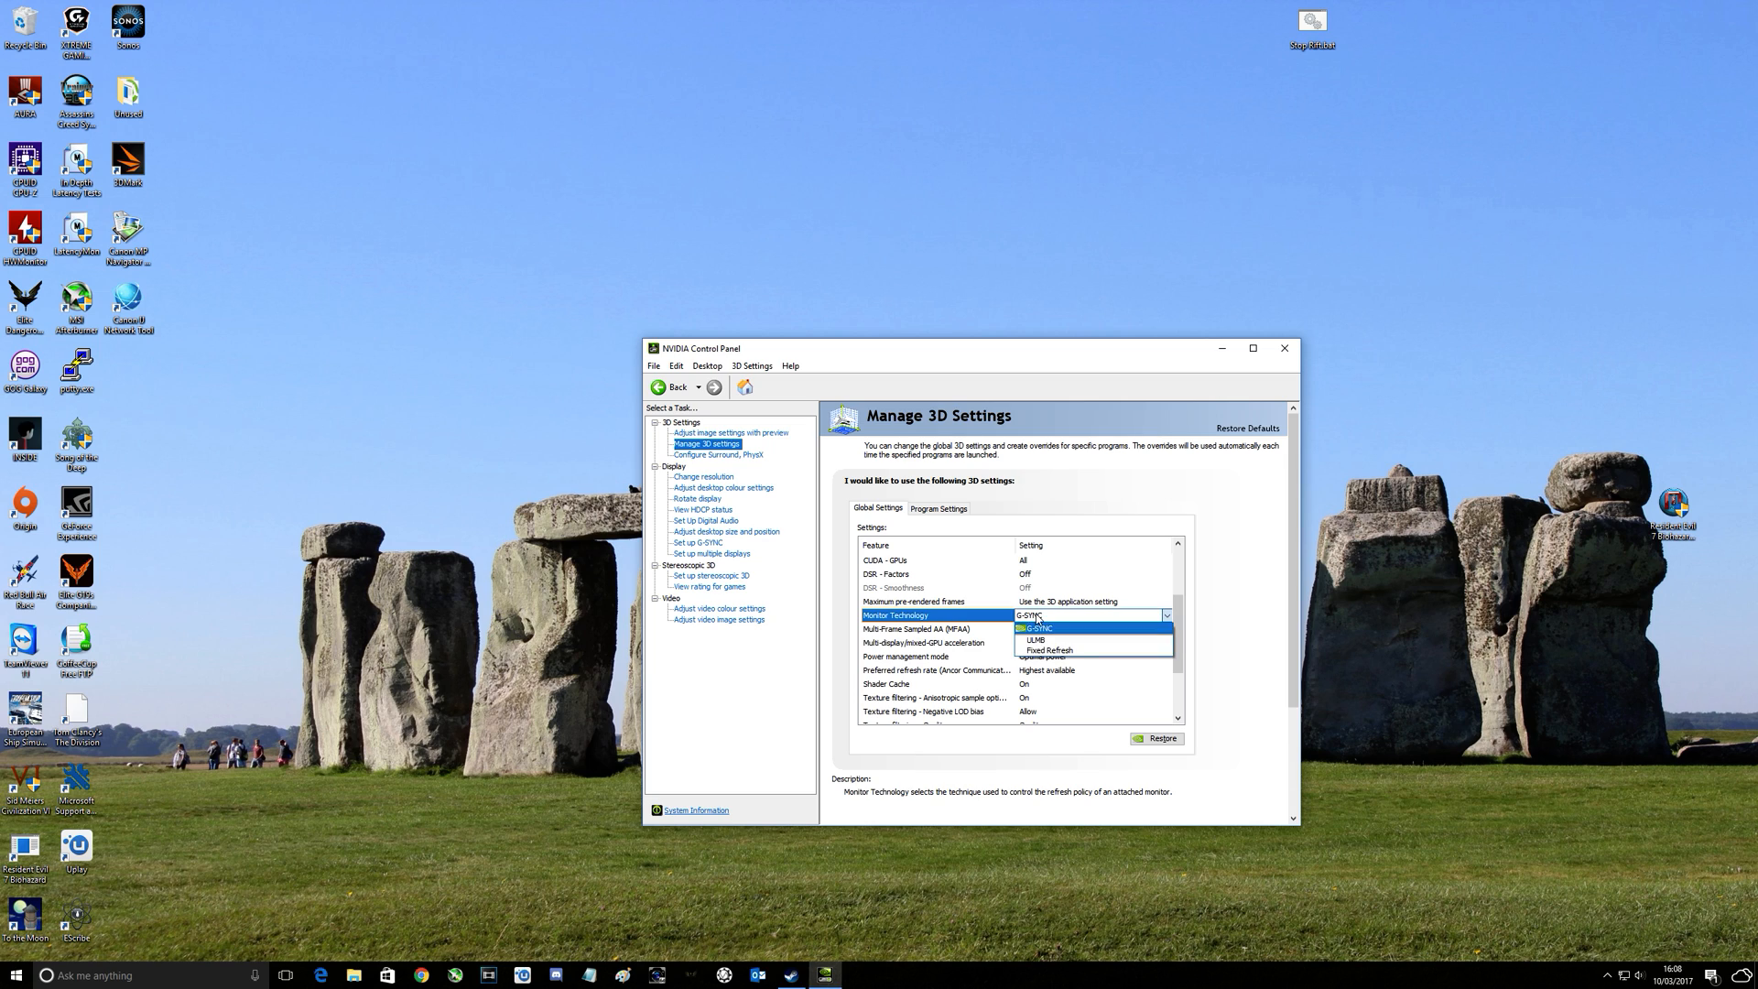
pyautogui.moveTo(1047, 634)
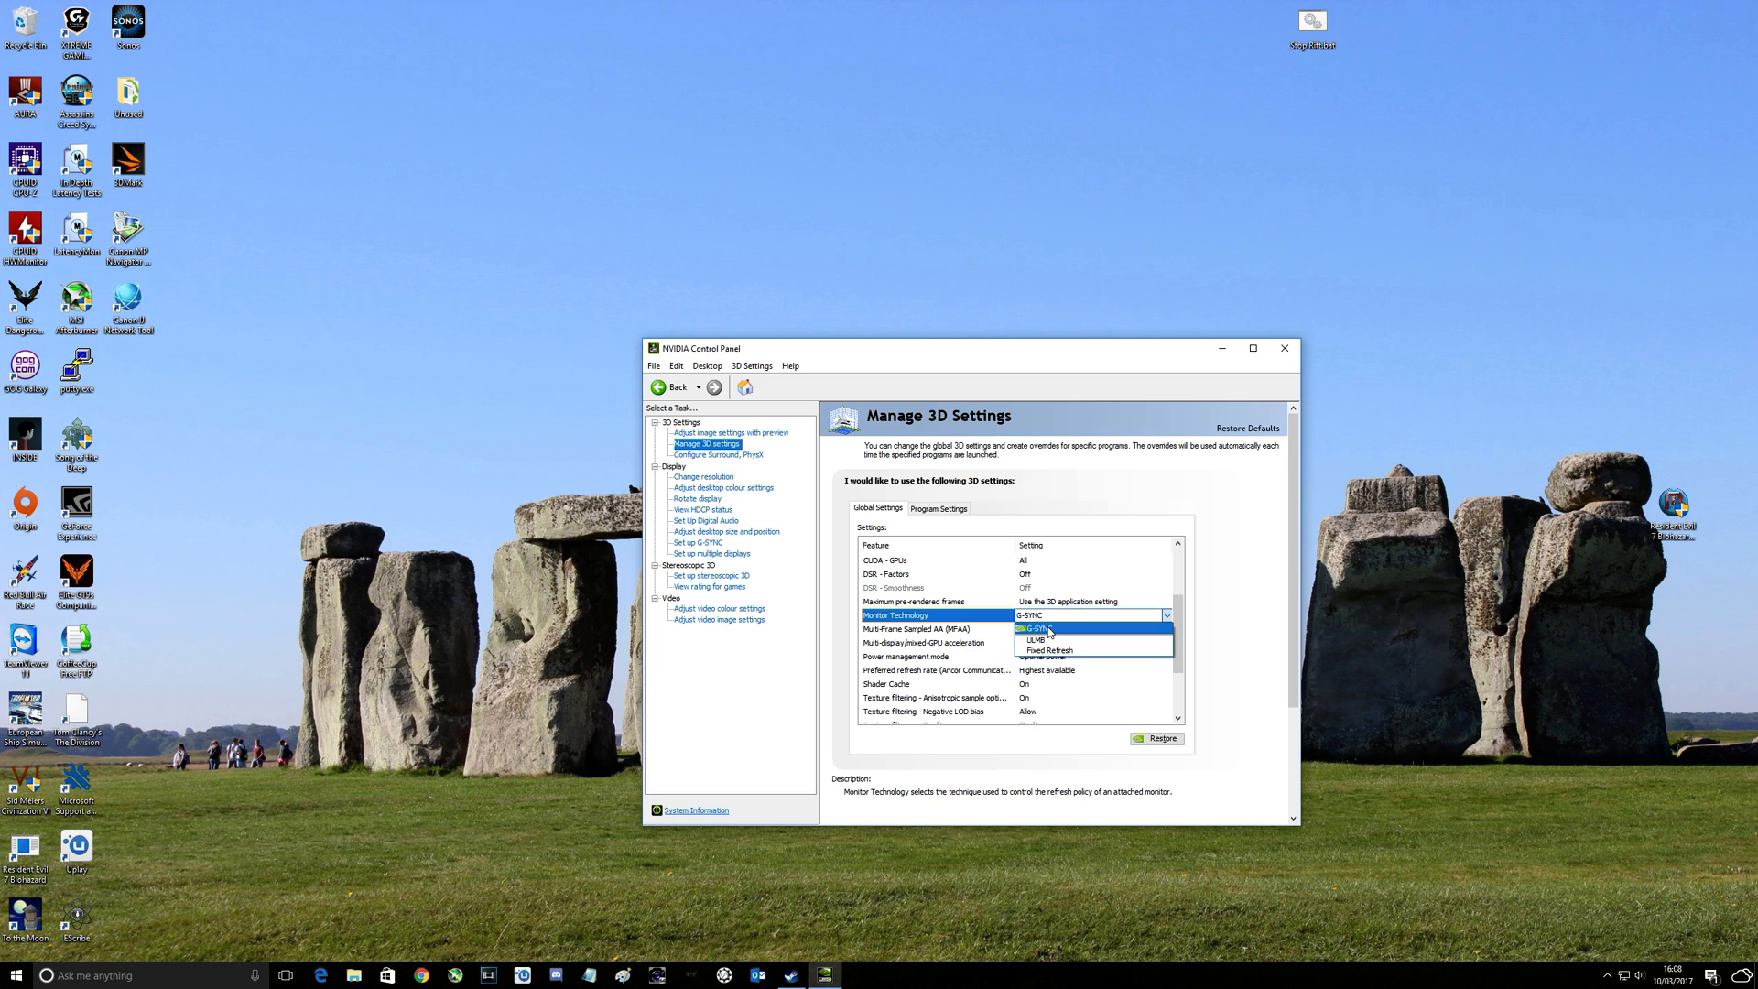
pyautogui.click(1033, 626)
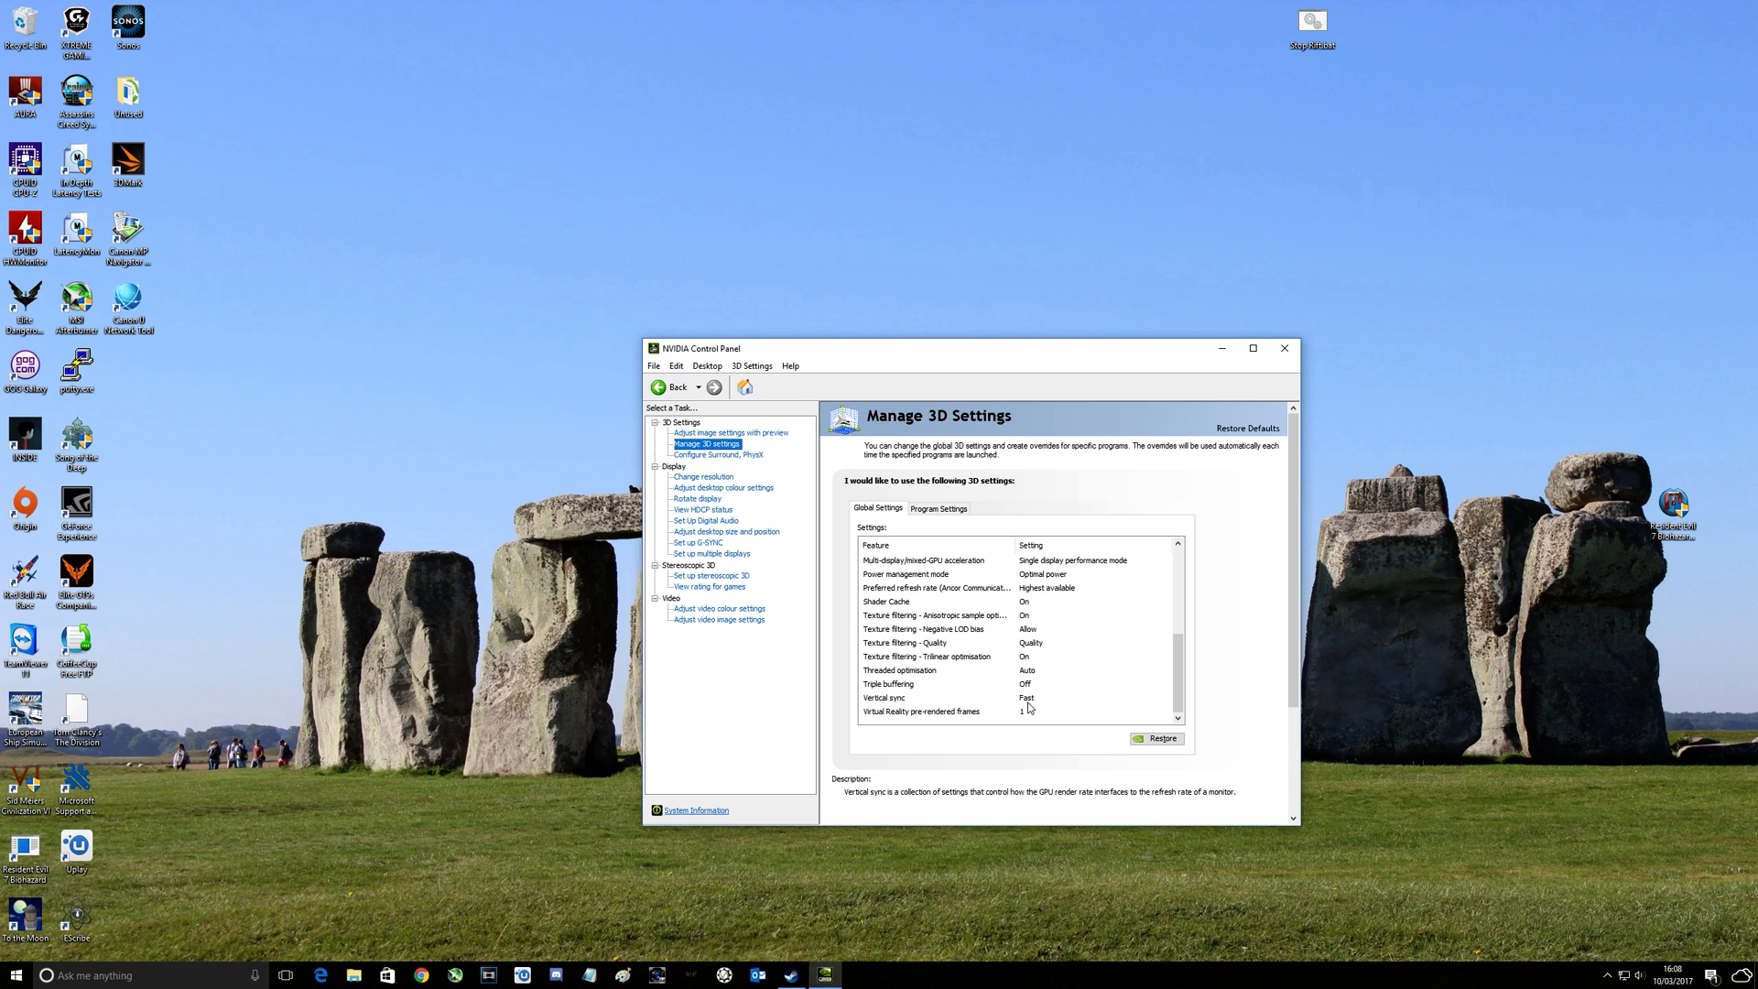
# Choose Fast for Vertical sync in Global Settings
pyautogui.click(1166, 698)
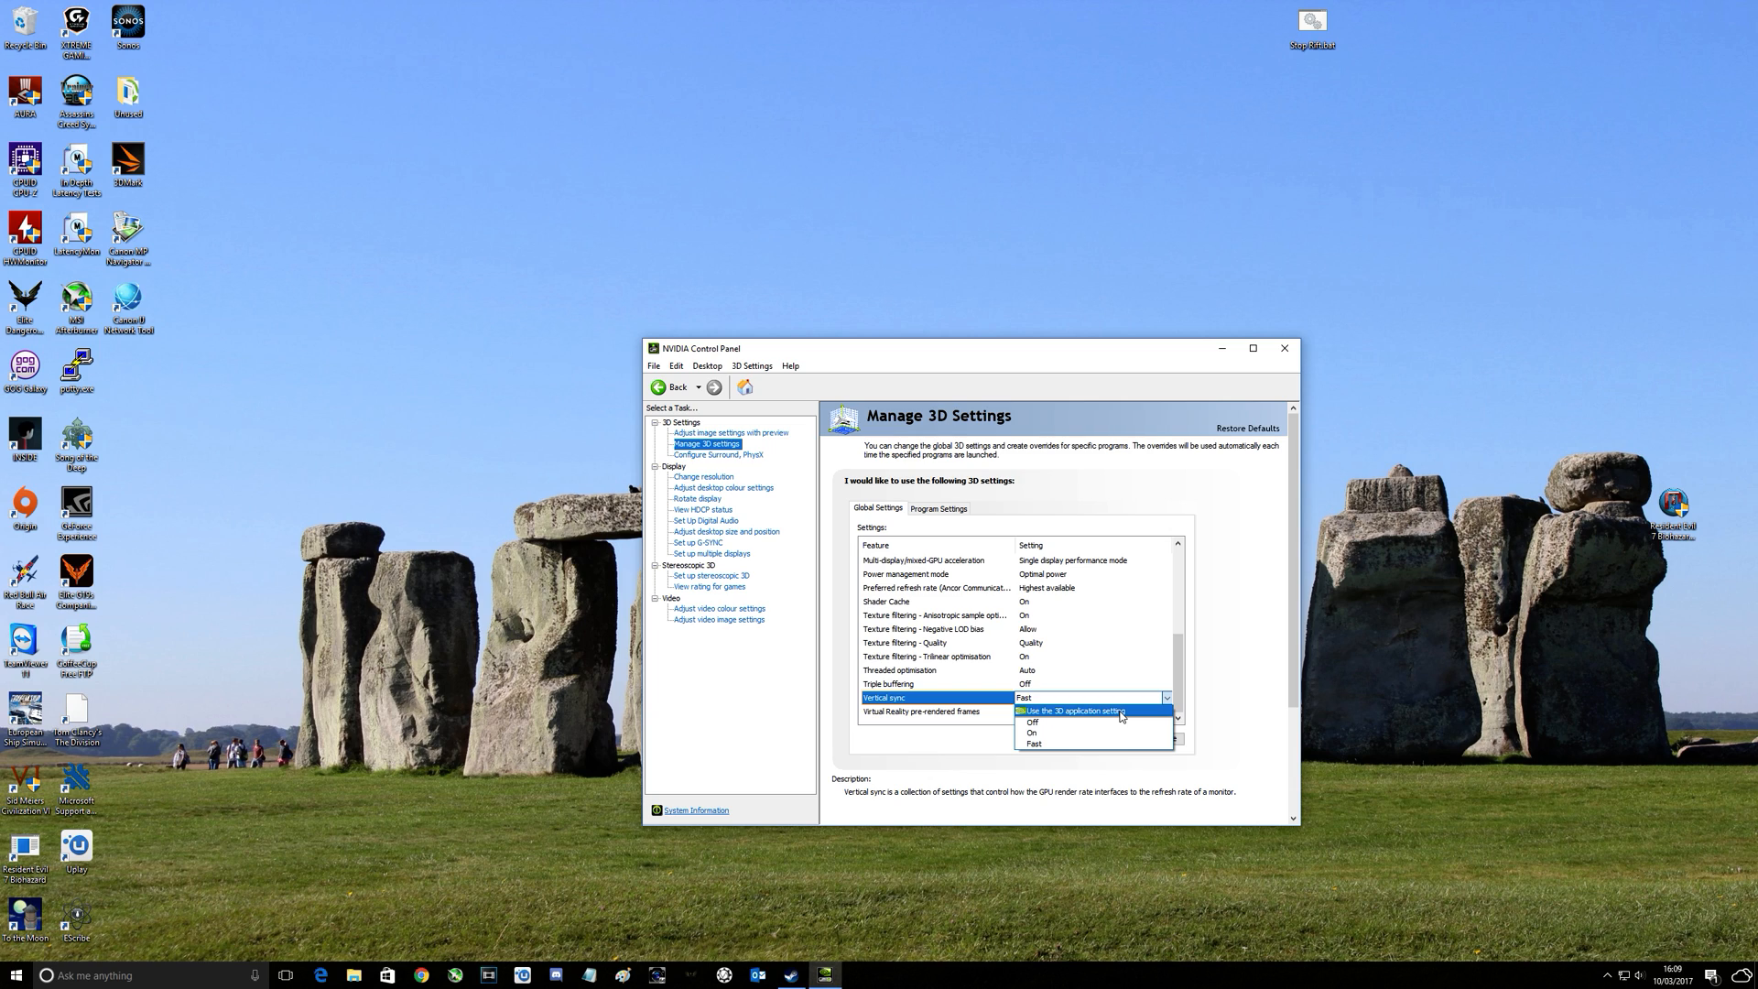
pyautogui.moveTo(1136, 718)
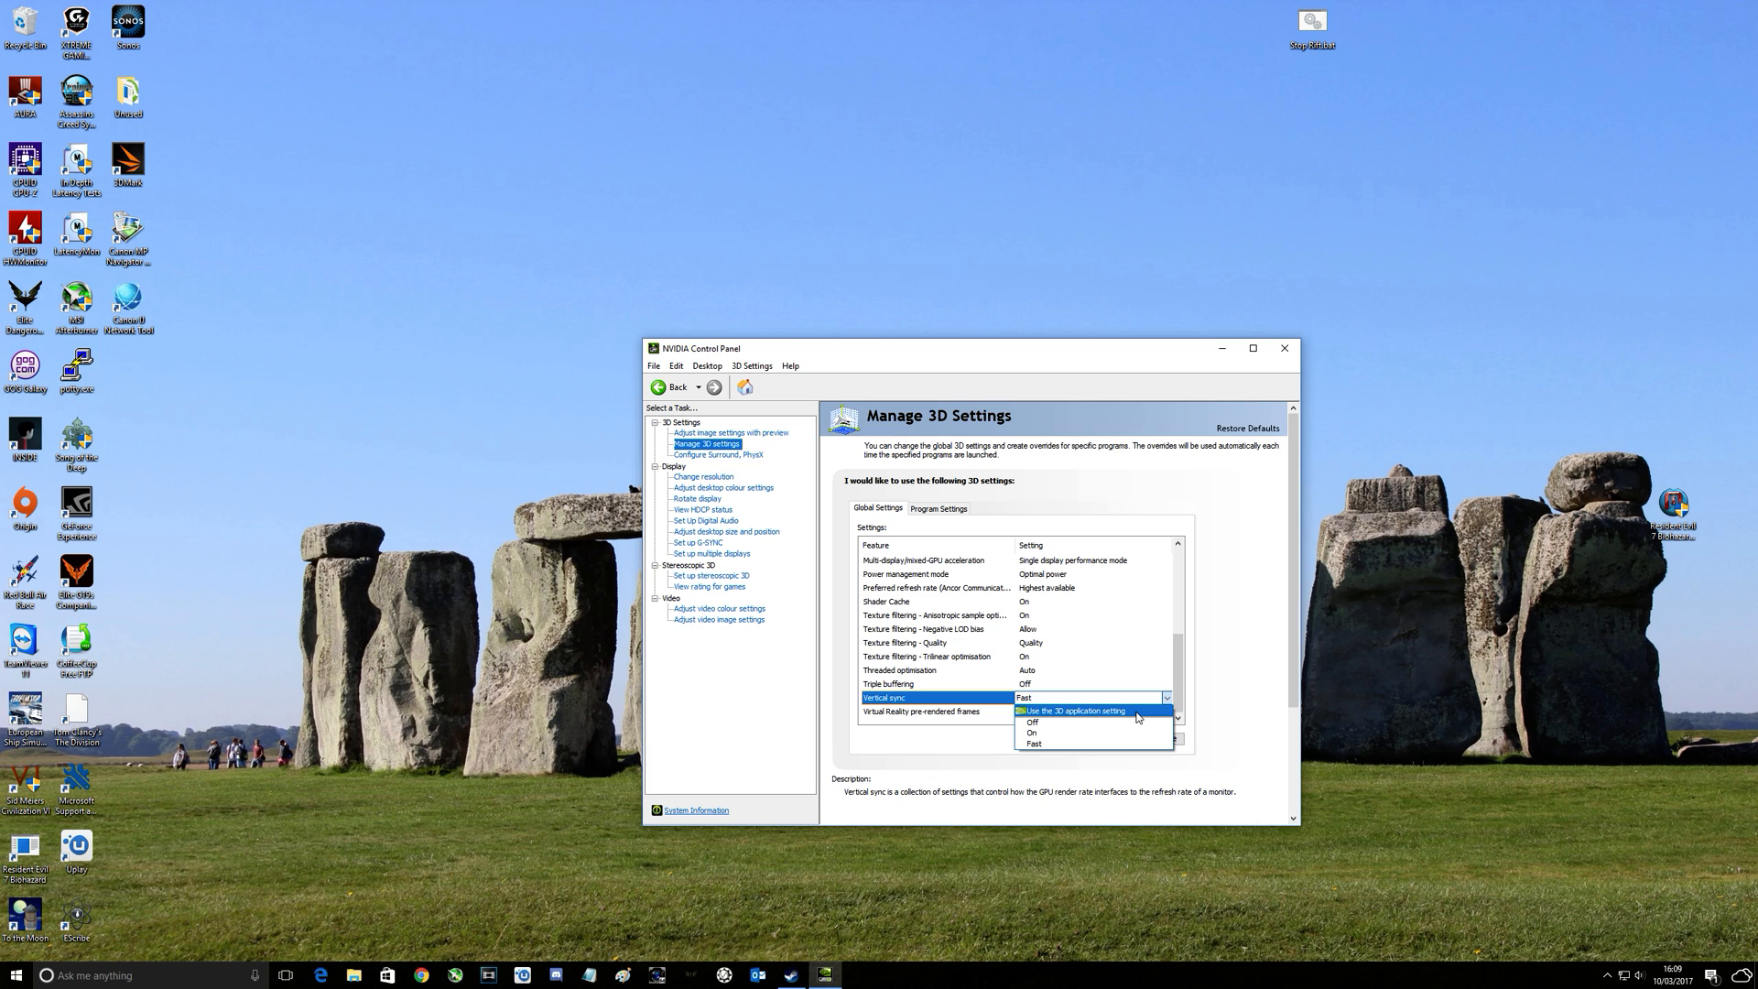
pyautogui.moveTo(1098, 722)
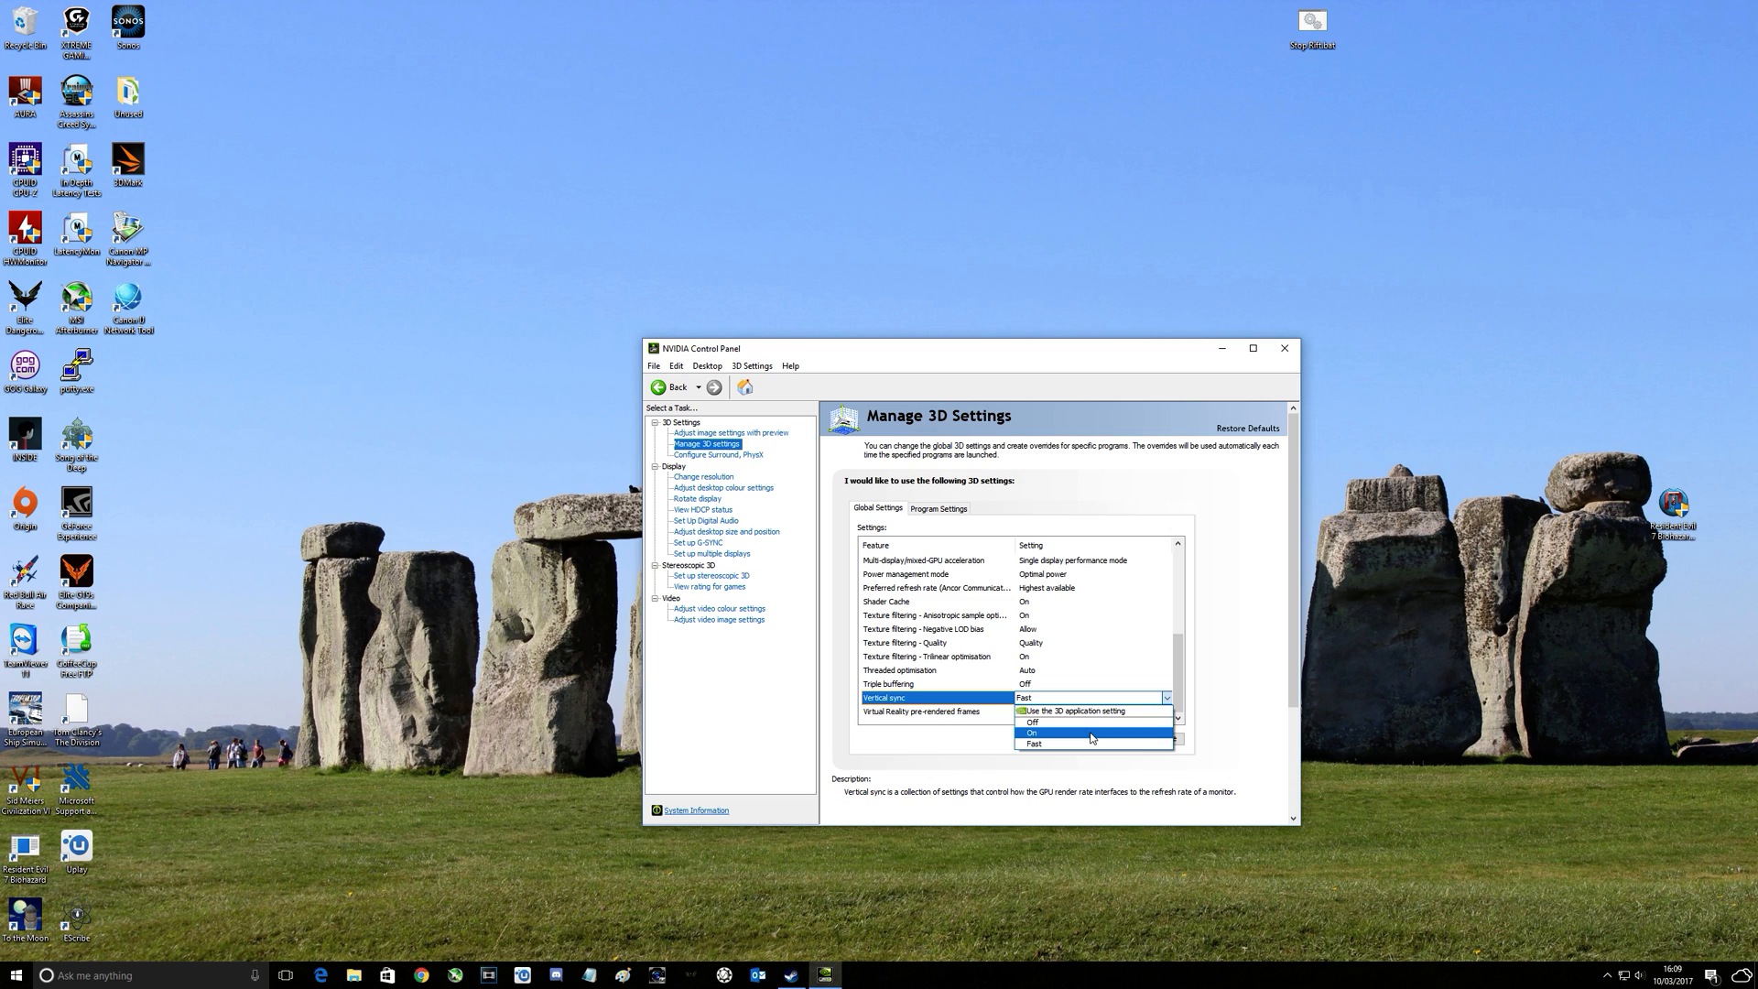
pyautogui.moveTo(1087, 721)
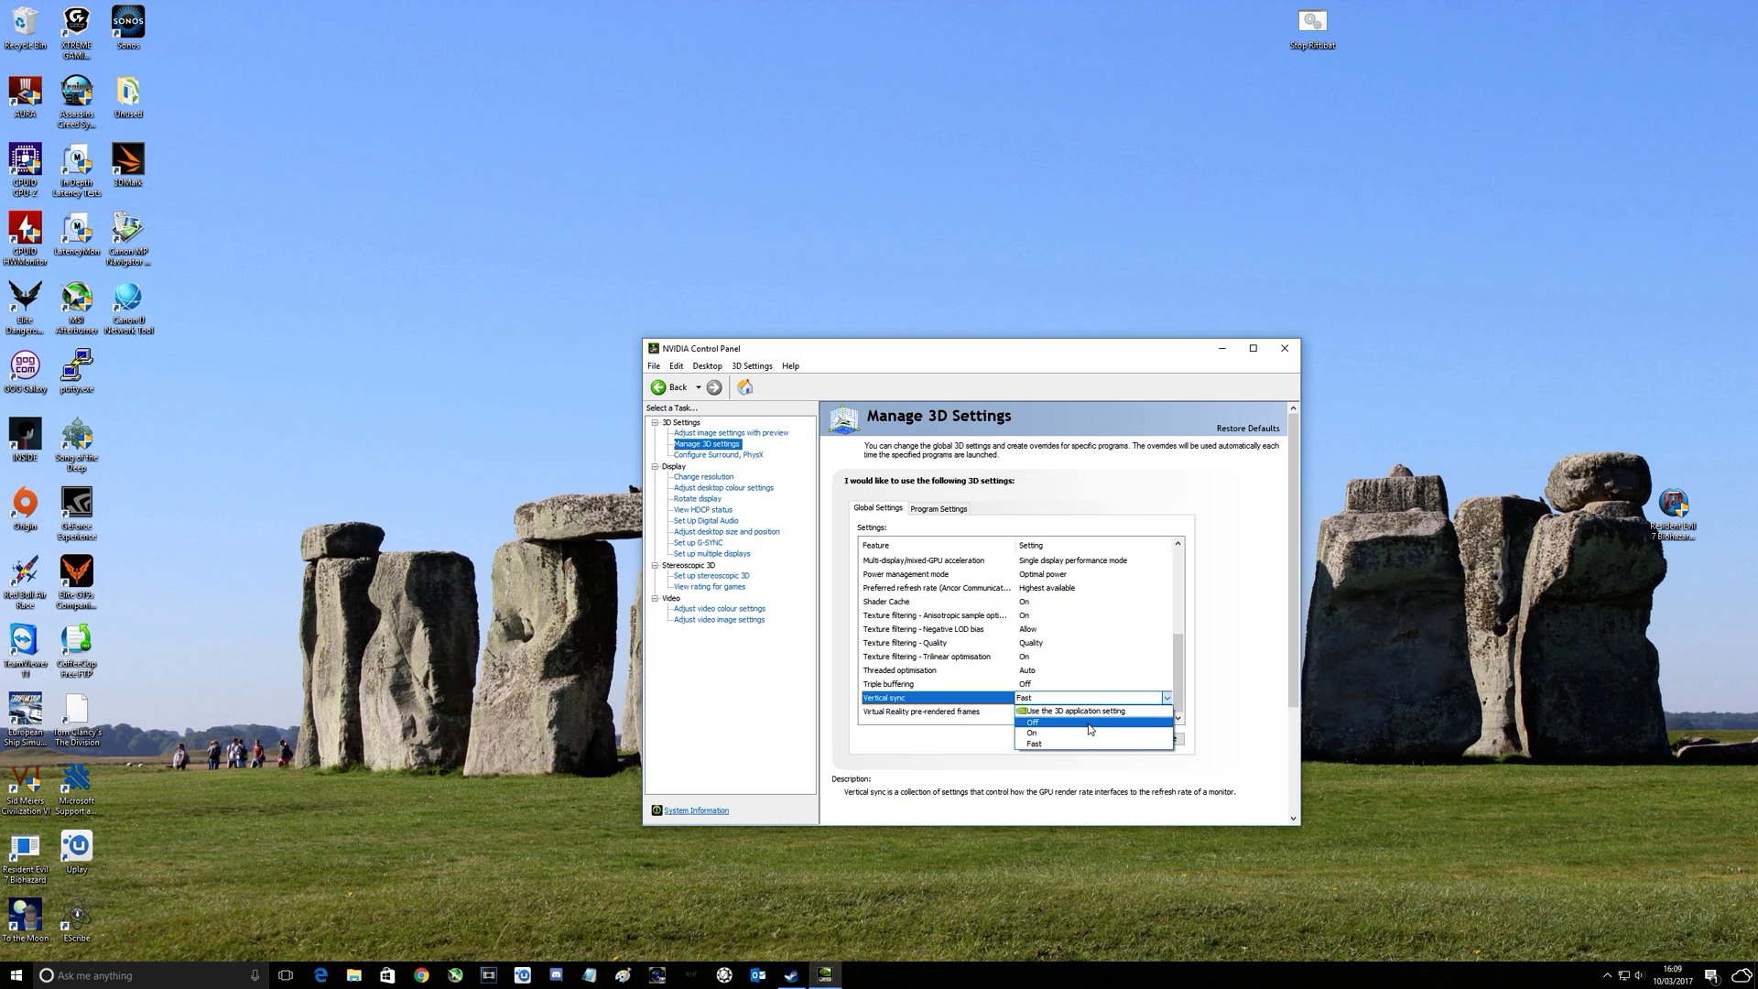
pyautogui.moveTo(1086, 729)
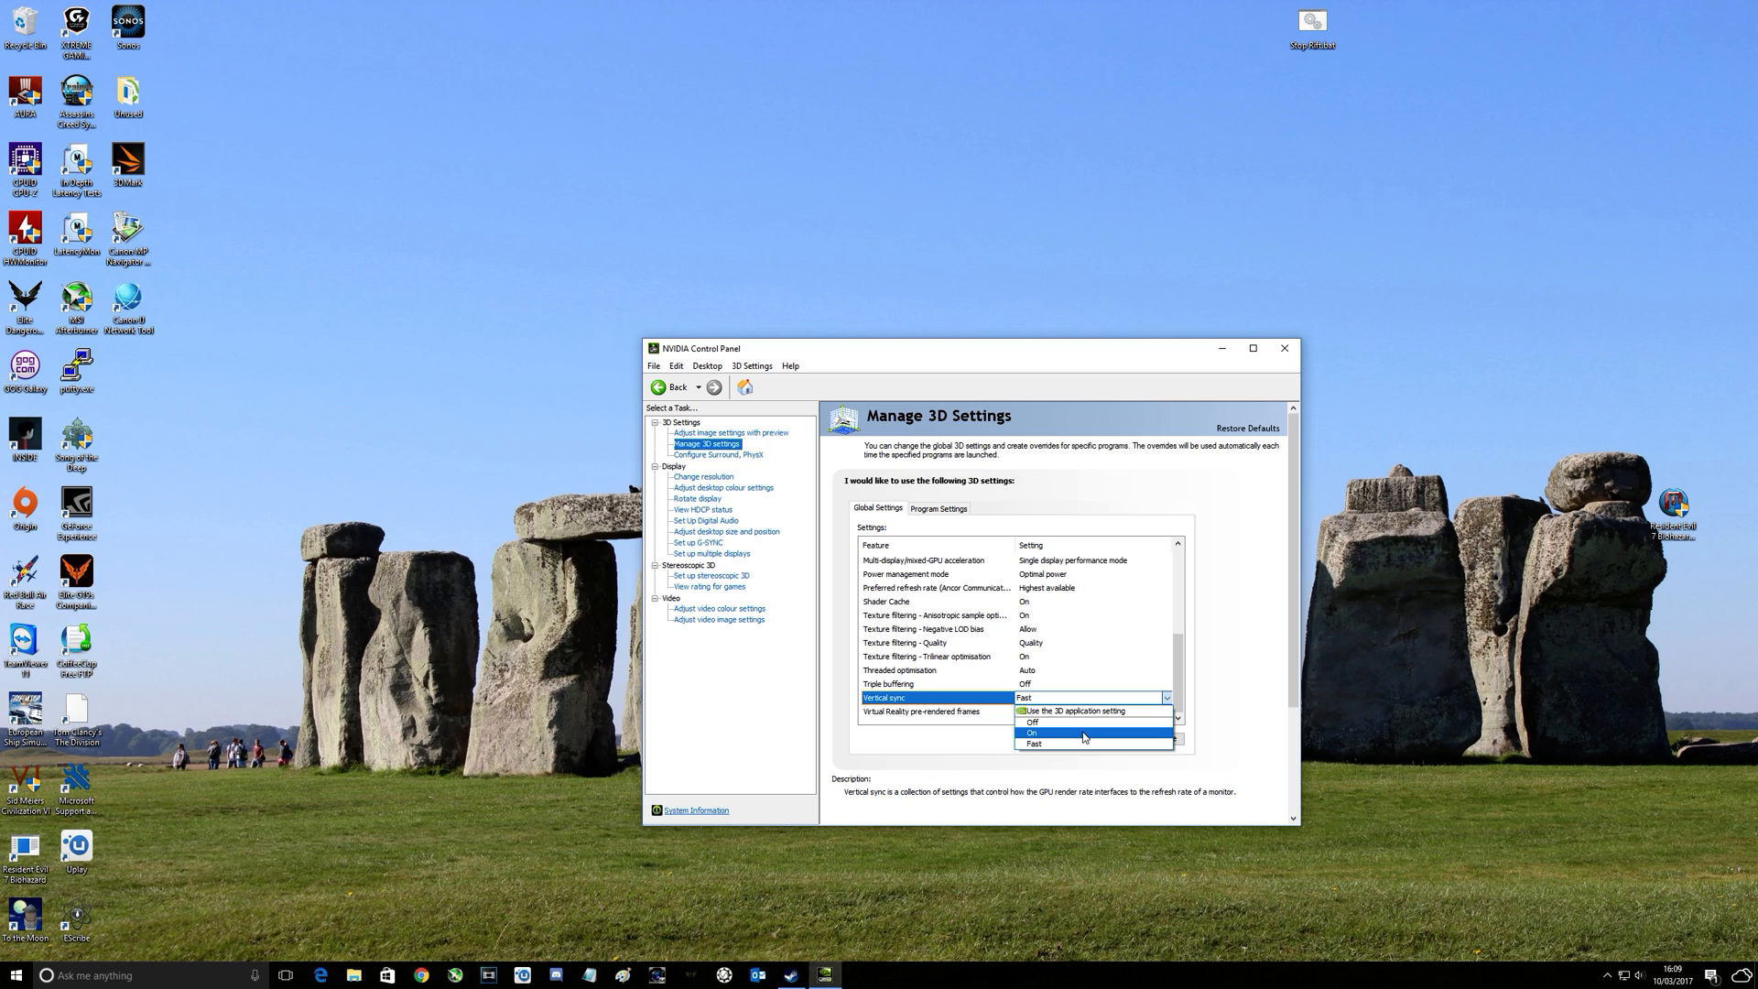
pyautogui.moveTo(1082, 743)
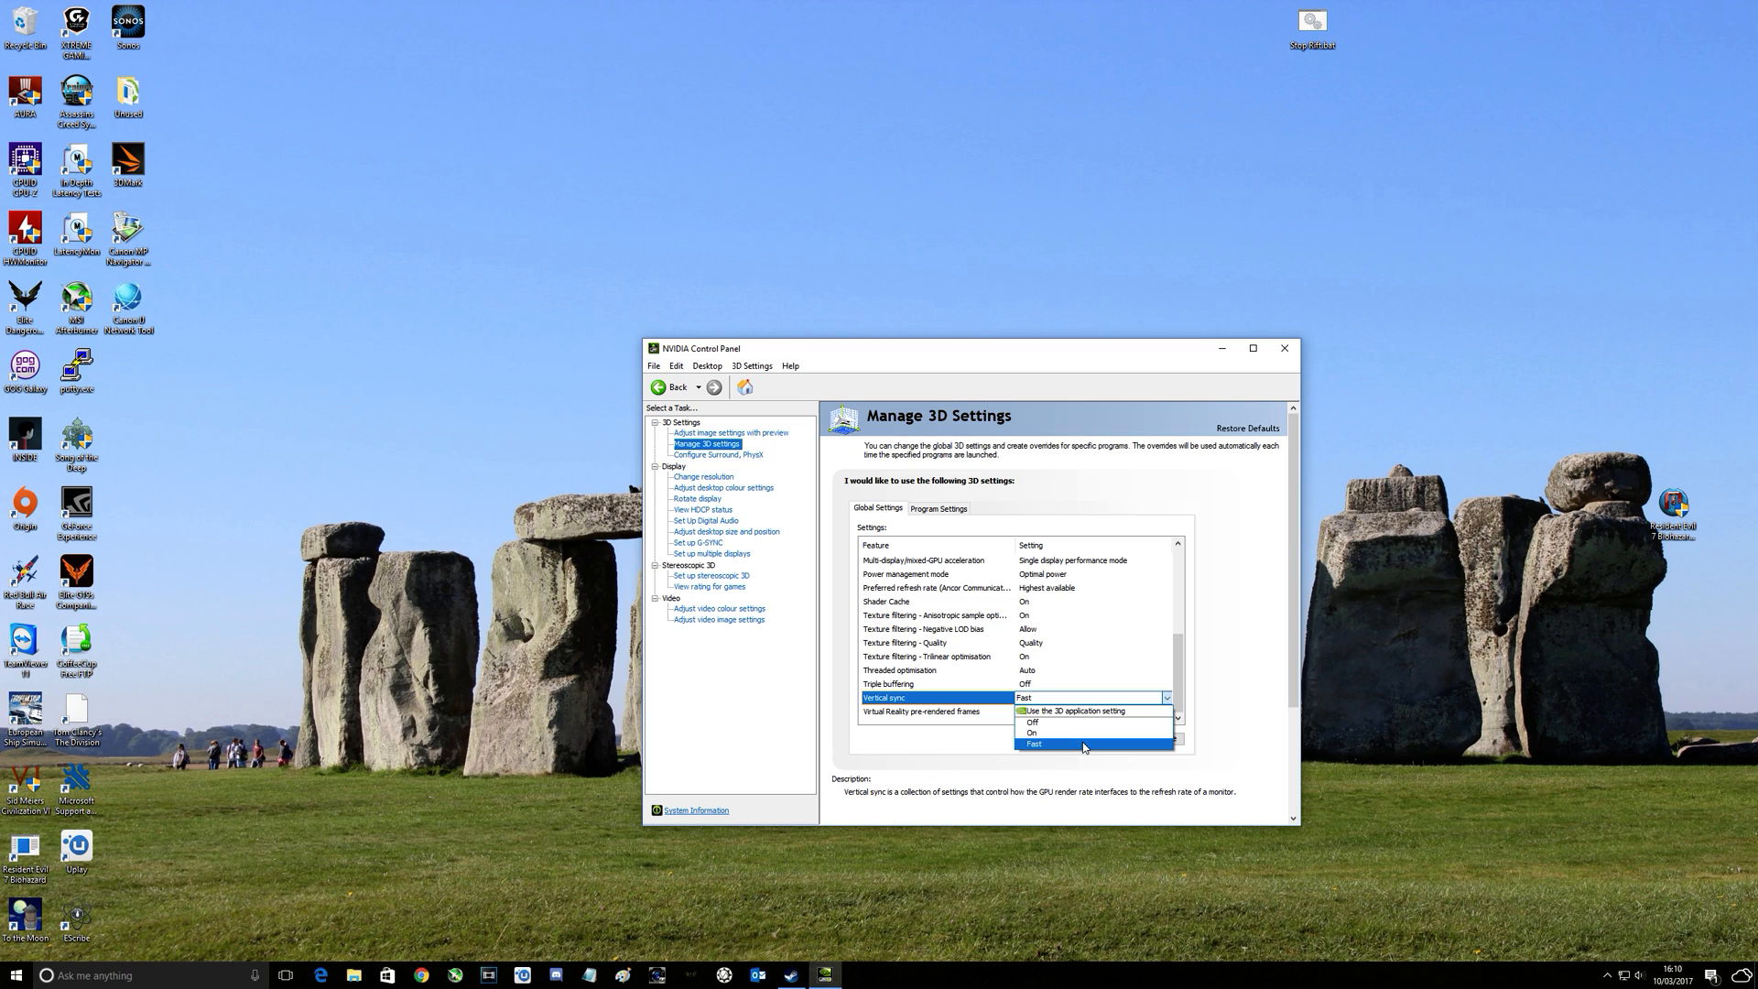
pyautogui.click(1033, 744)
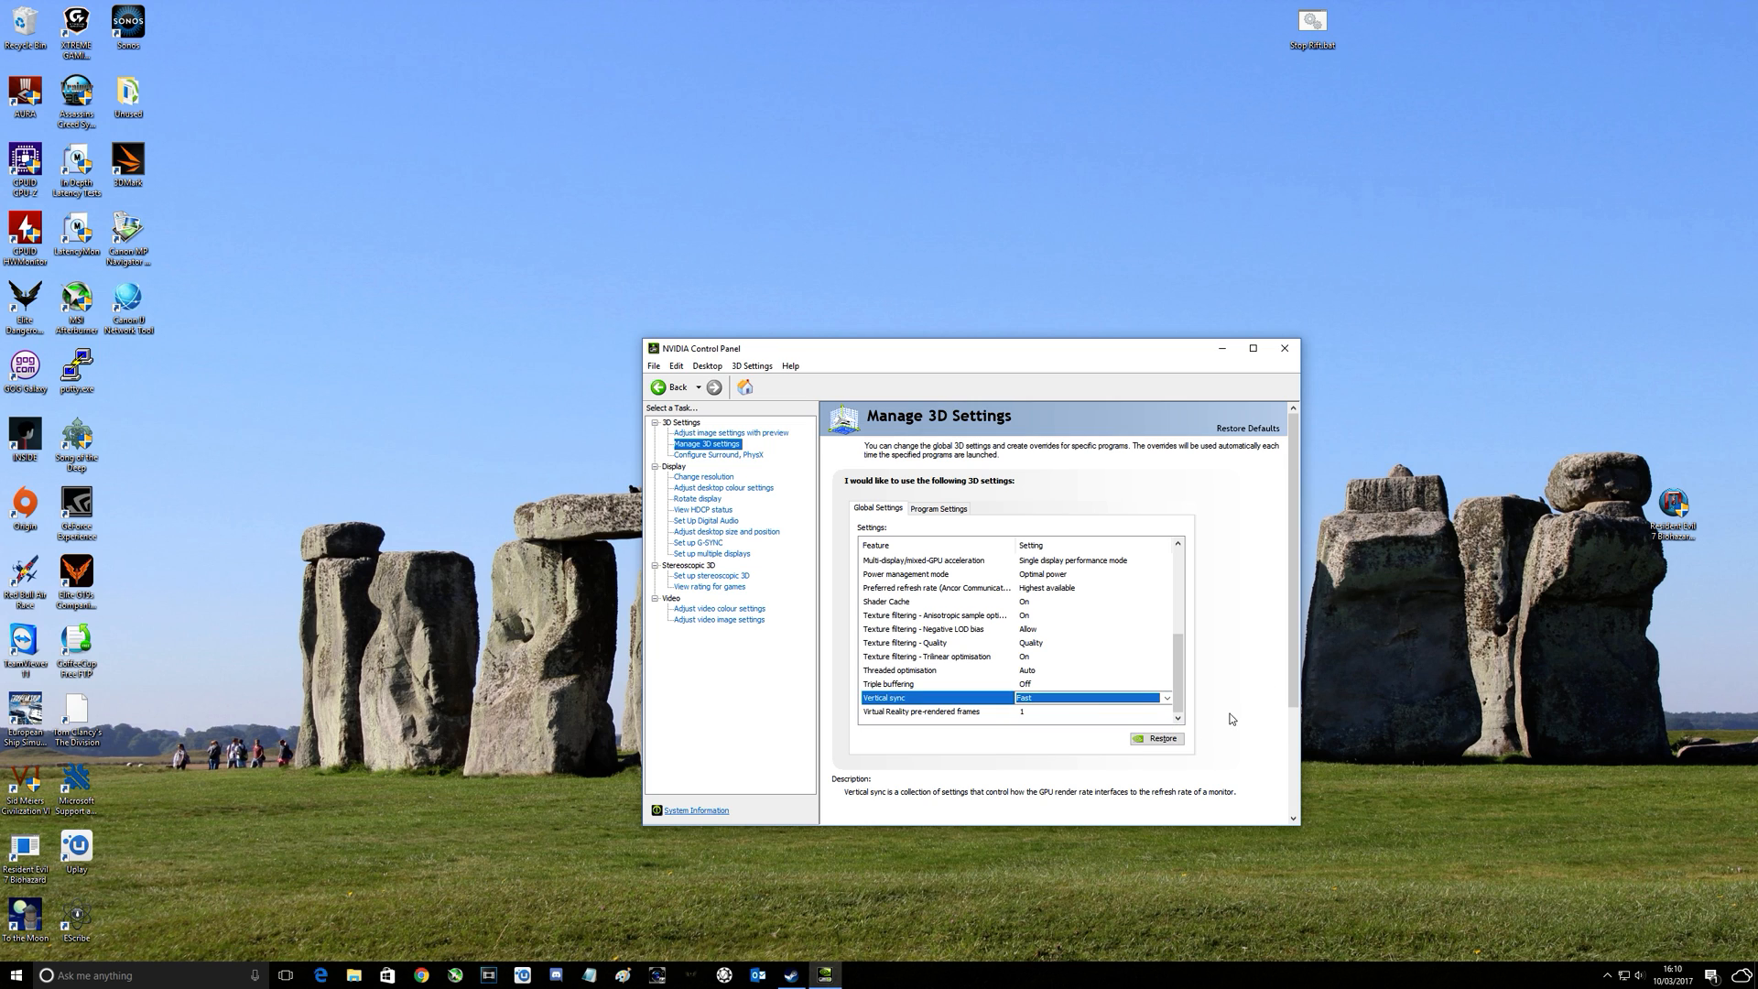
# Review the remaining global 3D settings with Vertical sync left on Fast
pyautogui.scroll(-3)
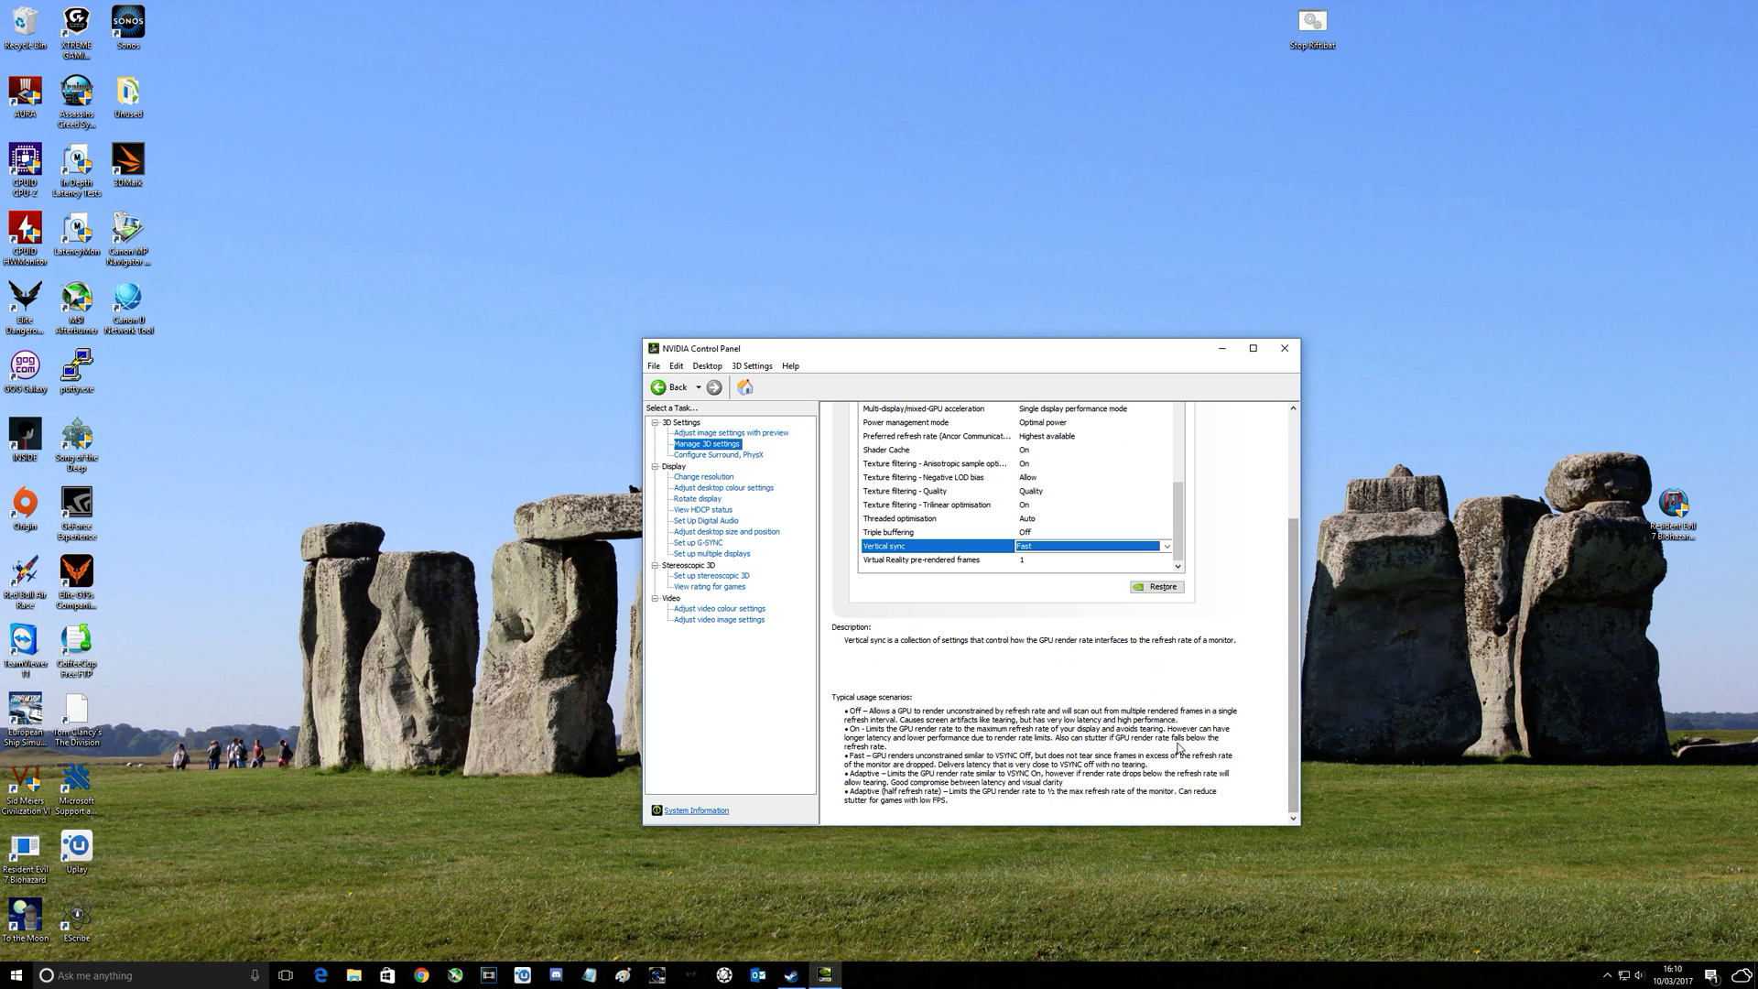
pyautogui.click(931, 559)
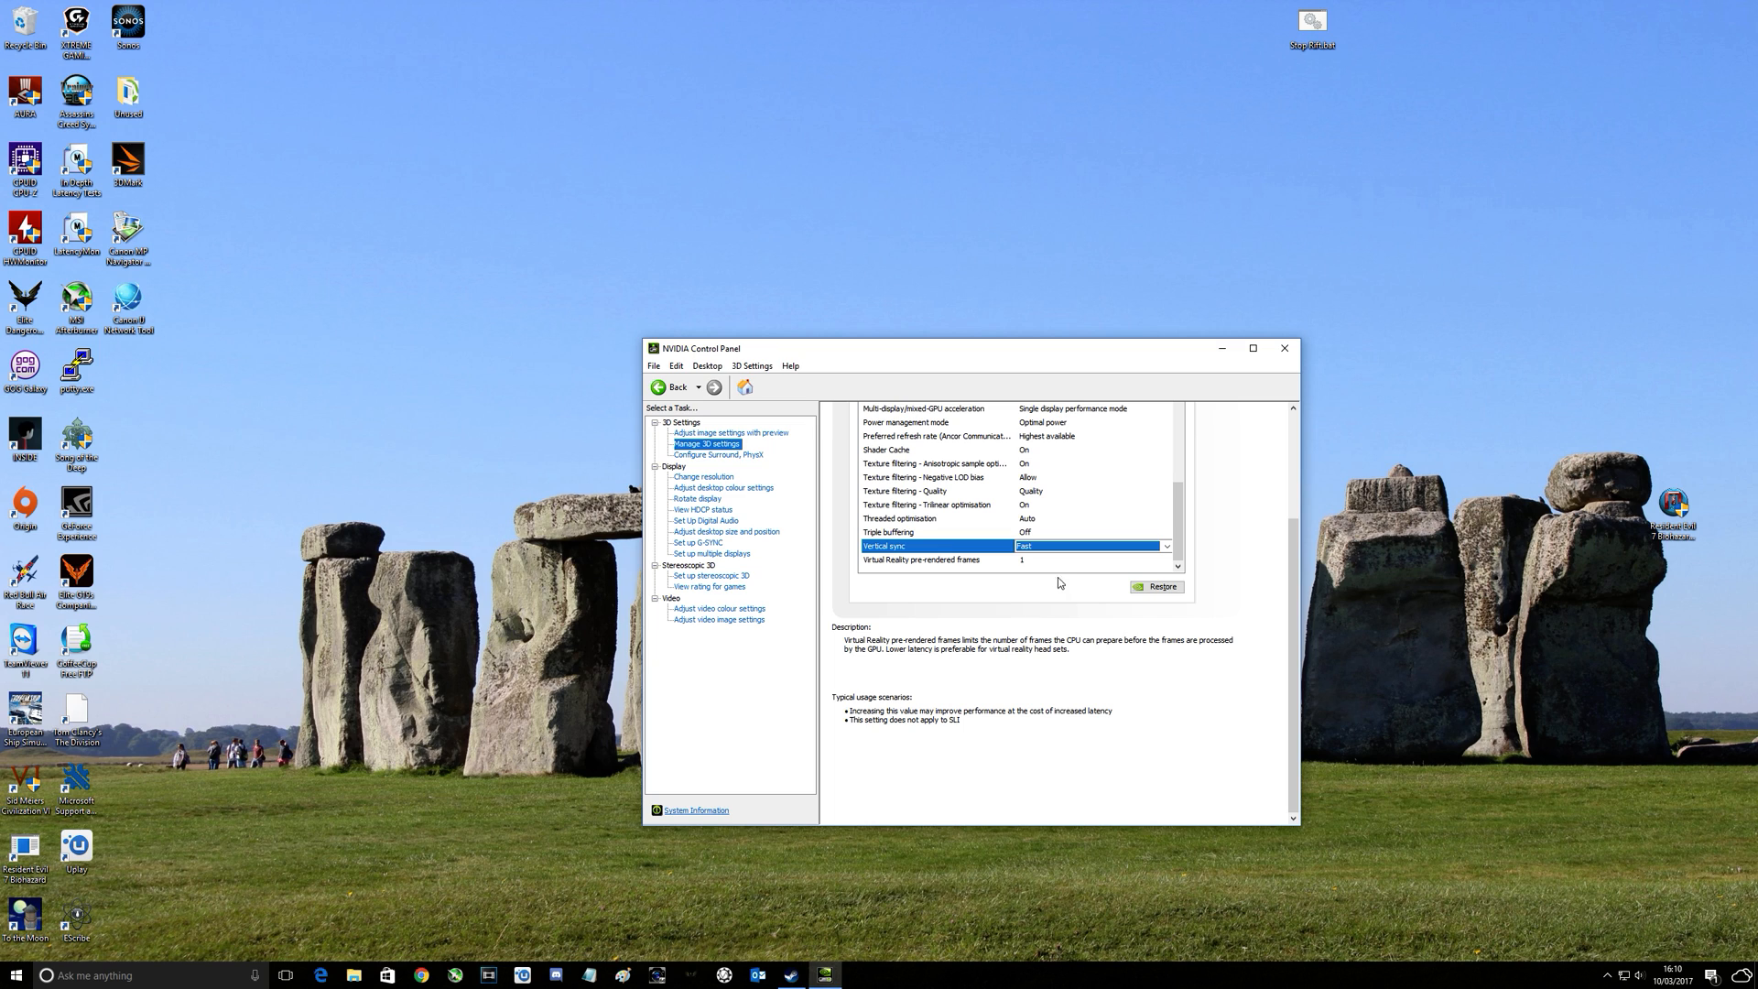
pyautogui.moveTo(1069, 745)
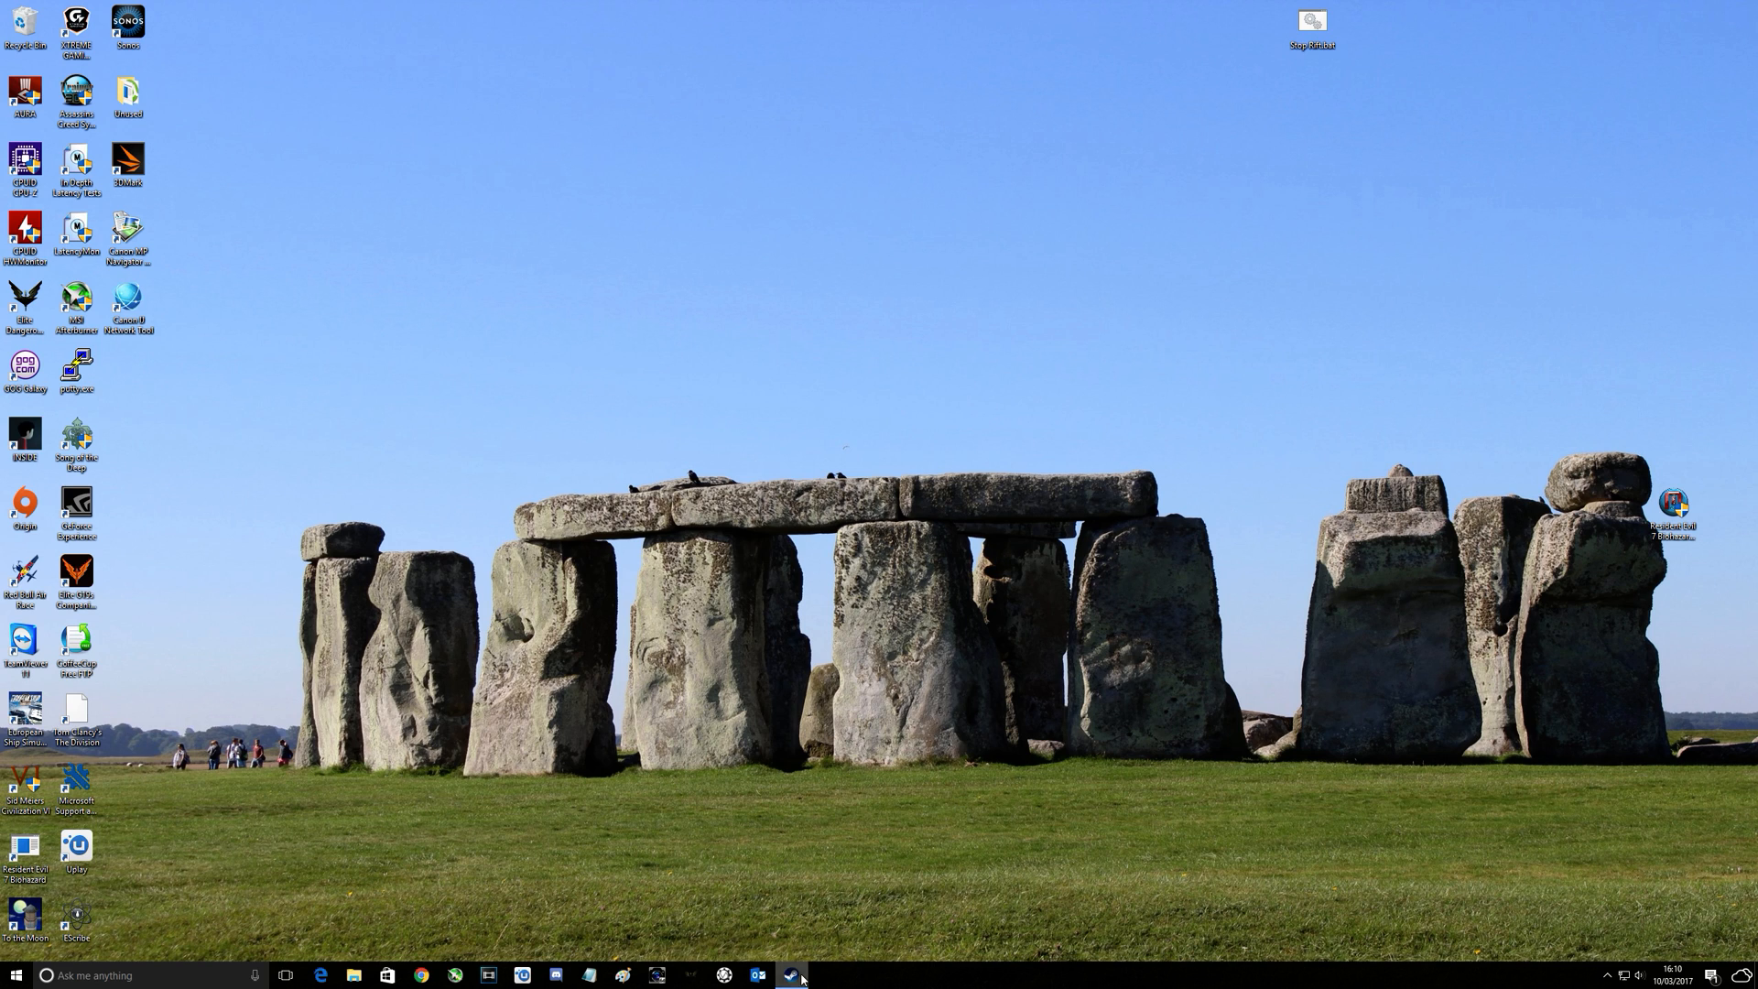
# Launch Rise of the Tomb Raider from the Steam library
pyautogui.click(791, 975)
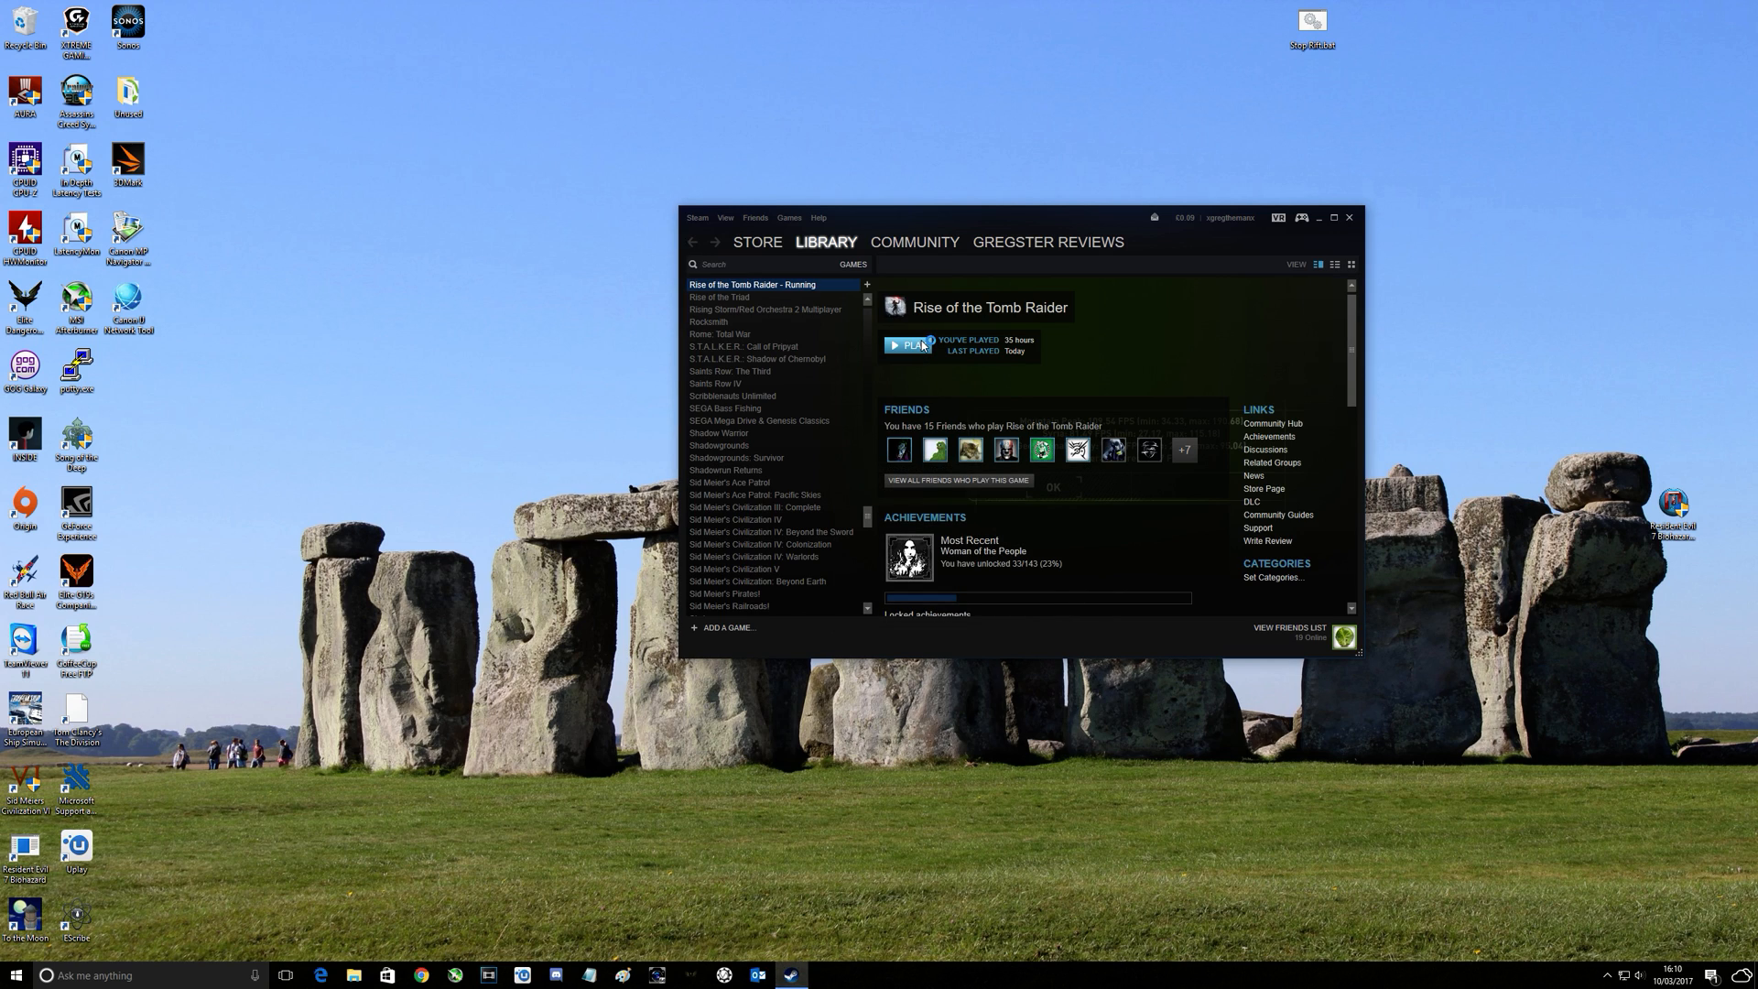
pyautogui.click(911, 344)
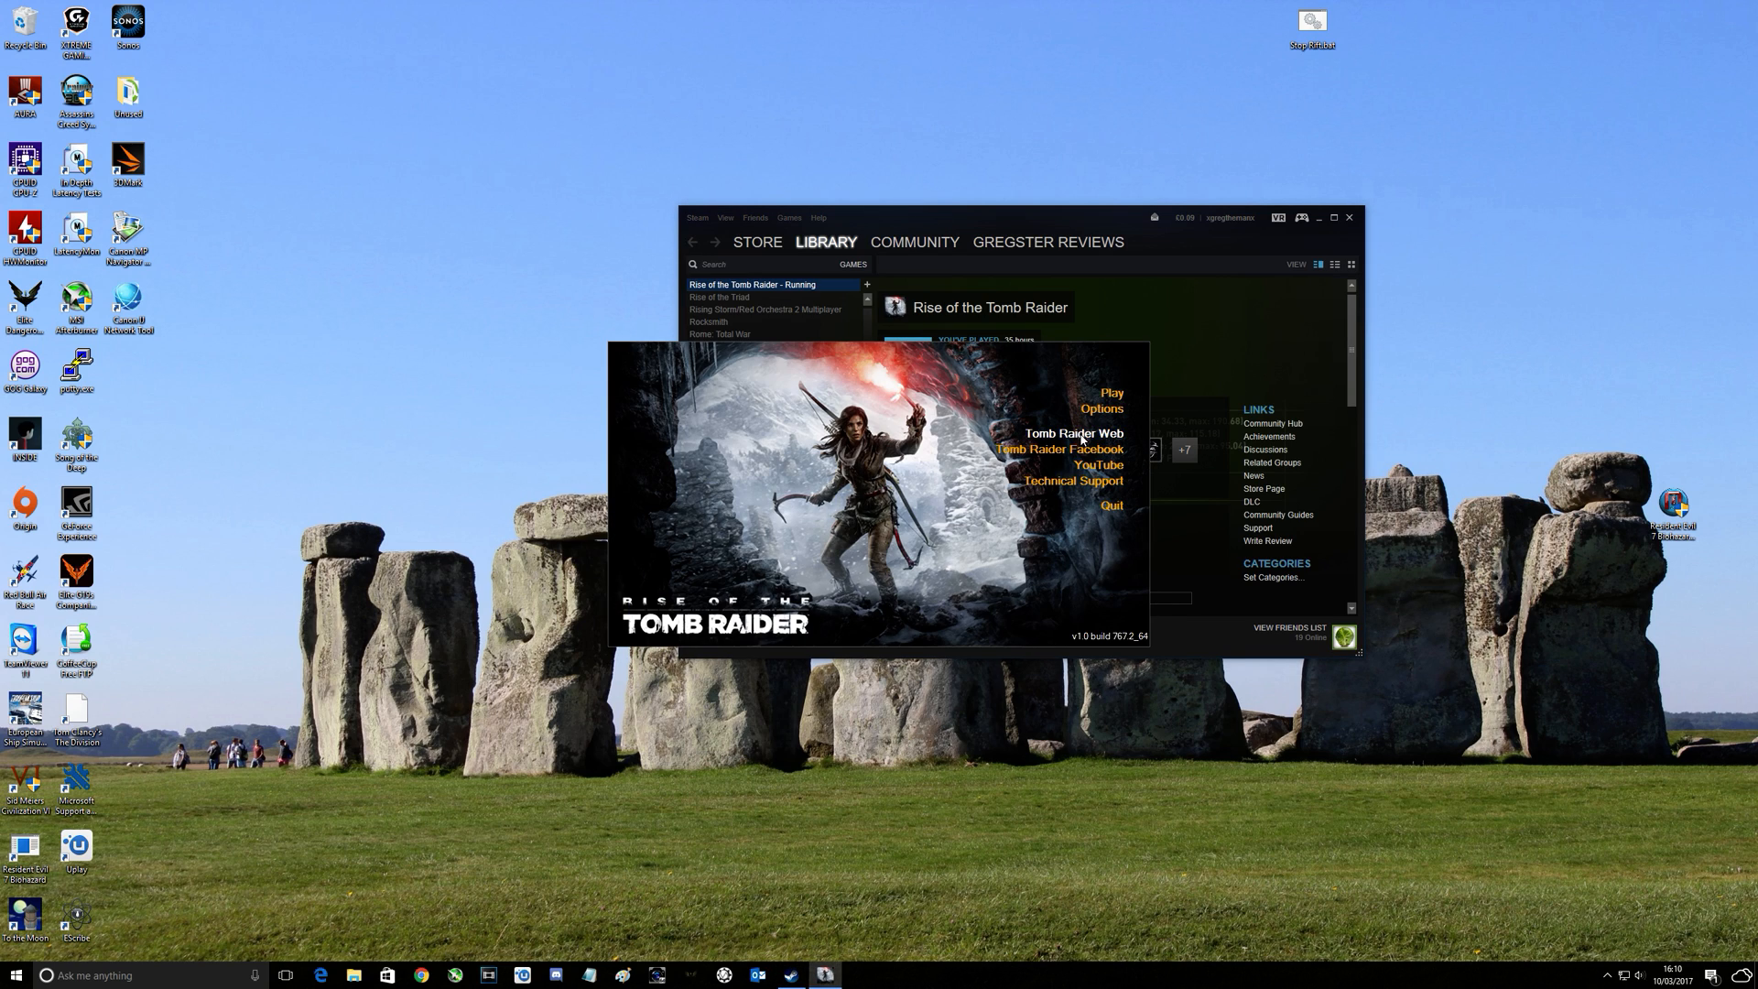
# Bring up the launcher's Setup dialog on the Display tab showing VSync Off
pyautogui.click(1100, 408)
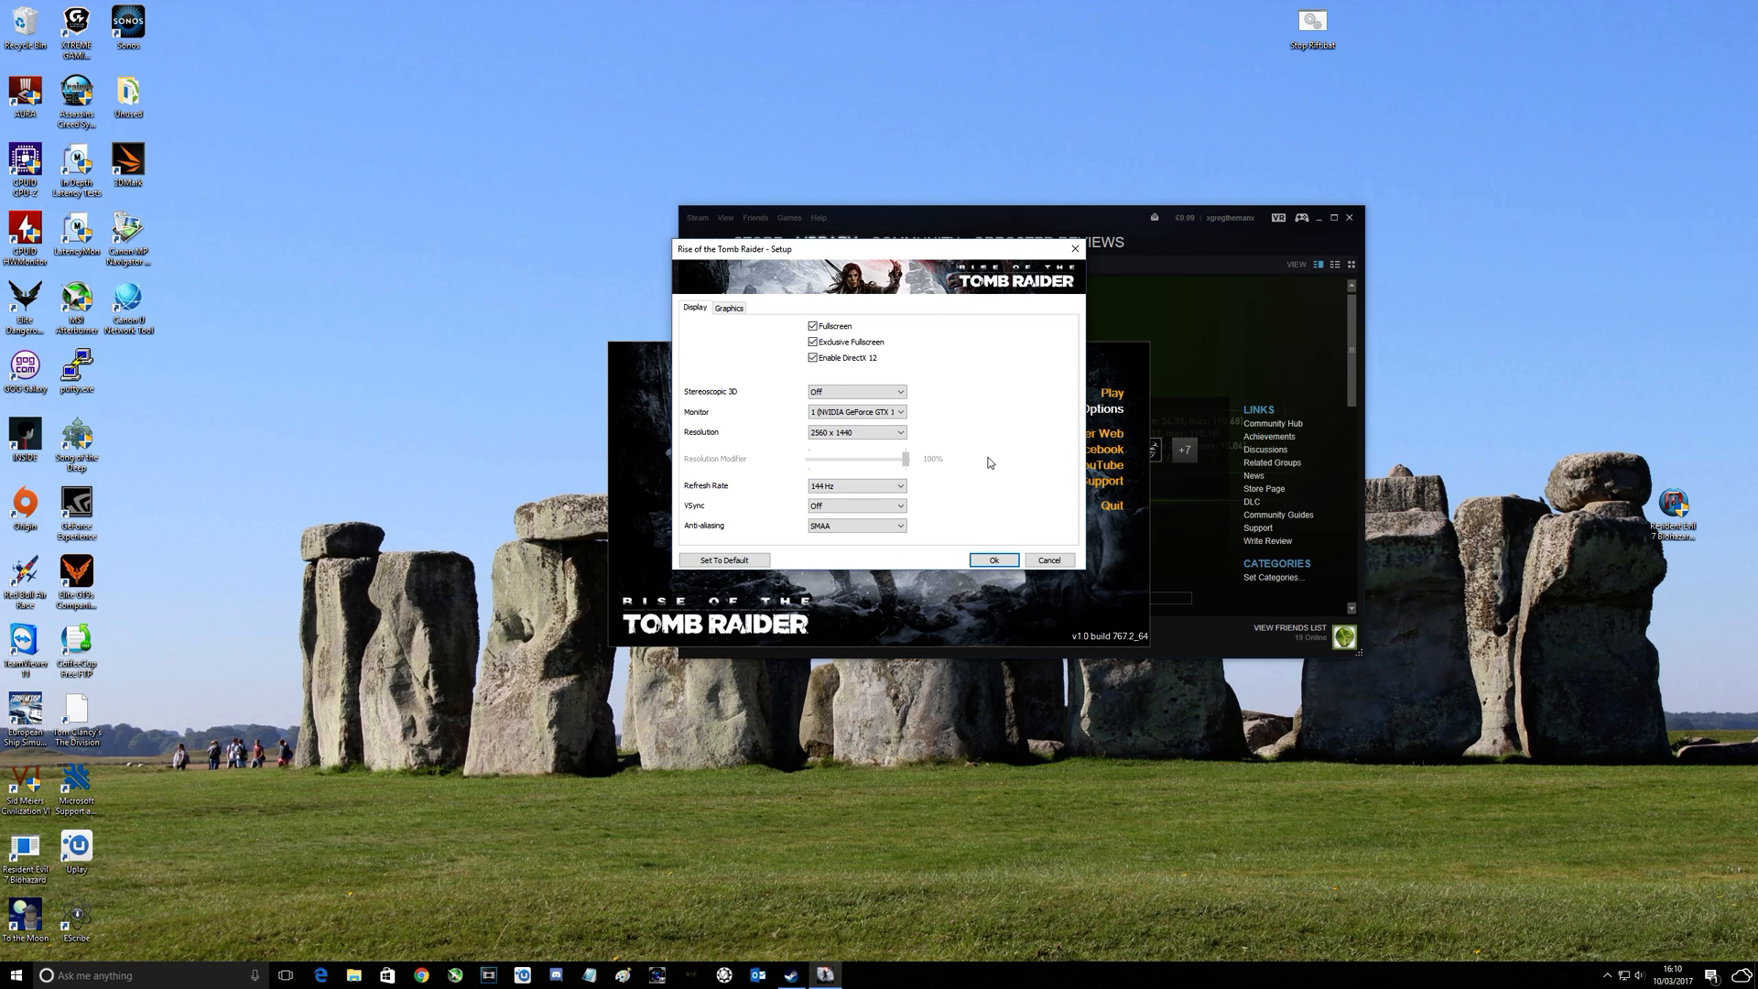
pyautogui.click(855, 506)
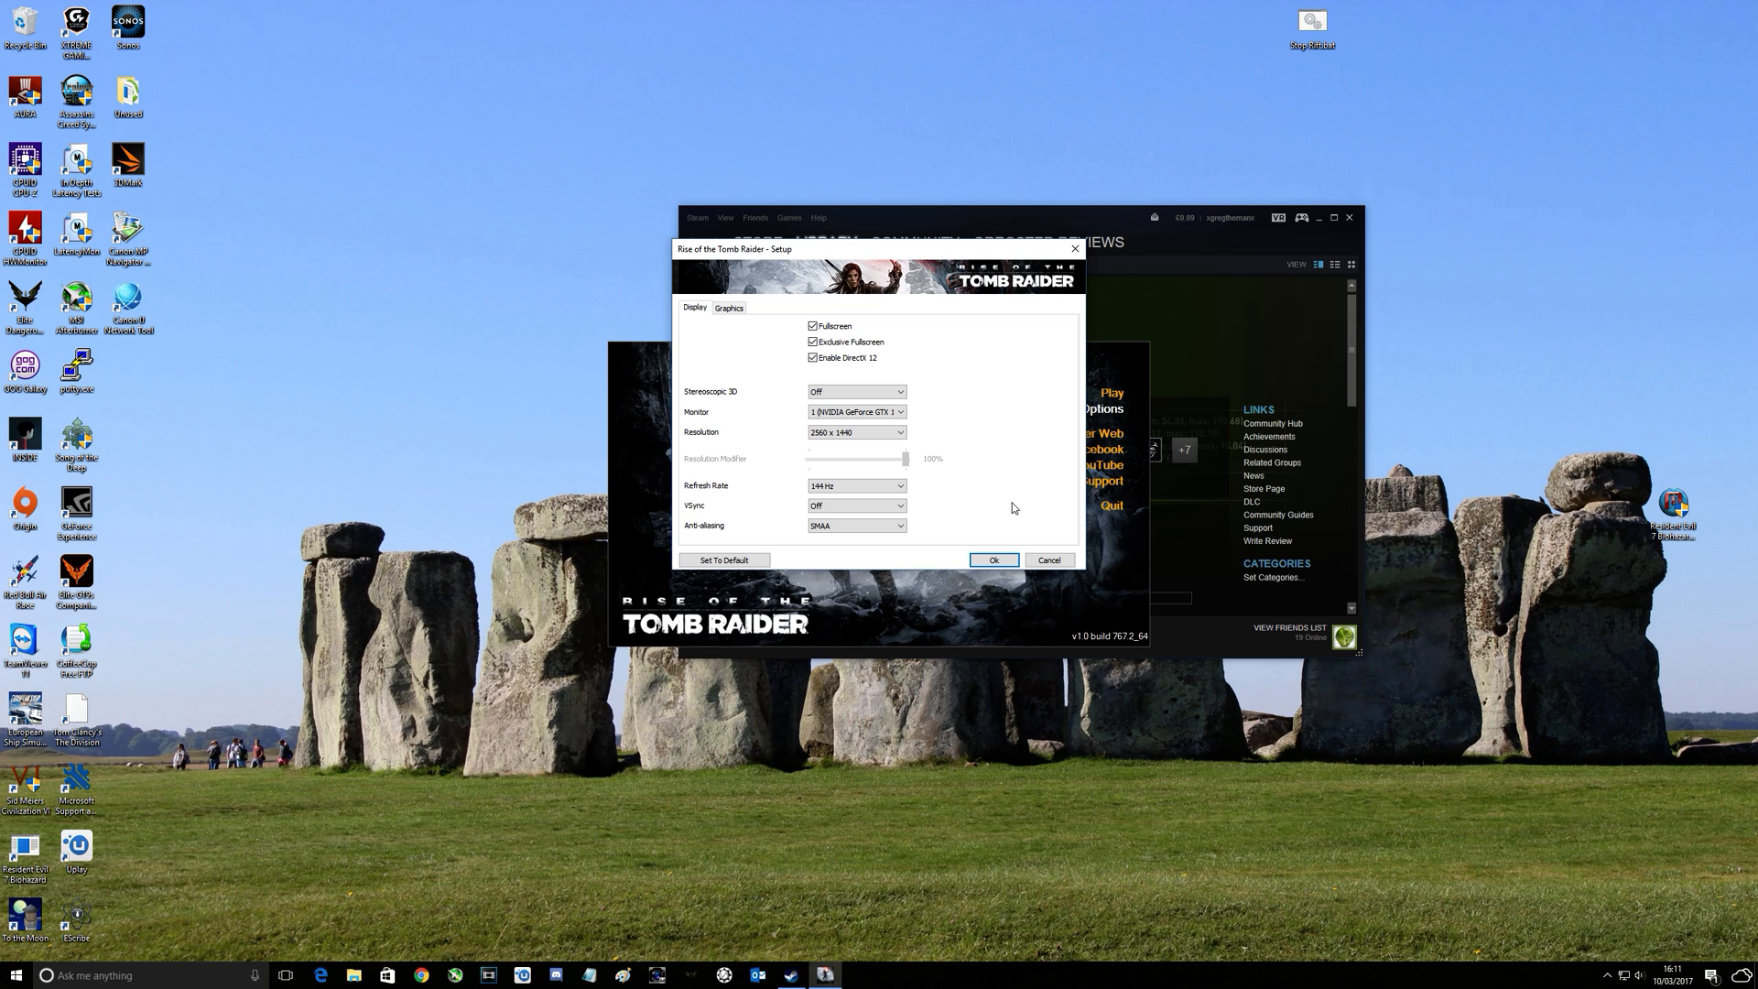
pyautogui.moveTo(1009, 509)
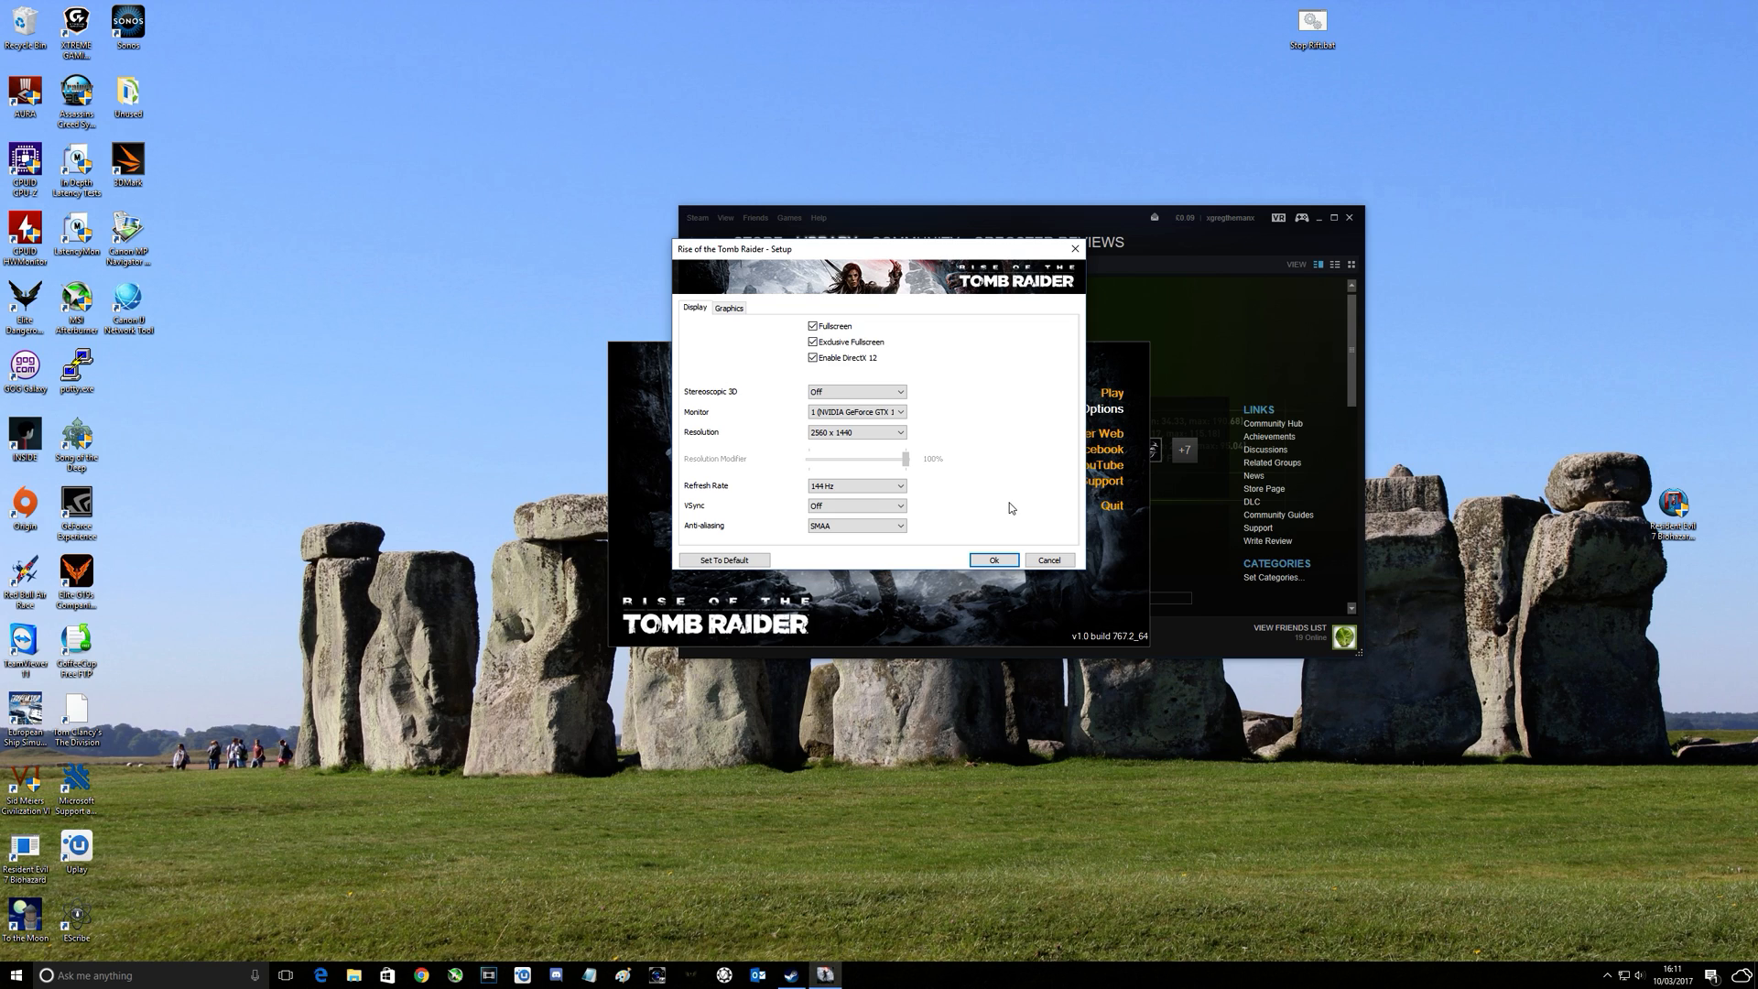